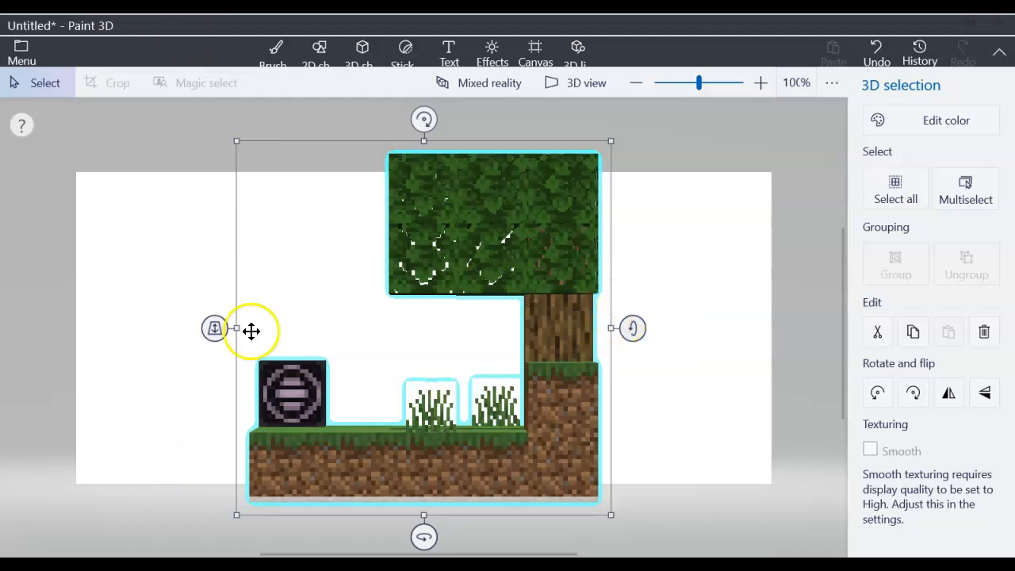
{"action": "mouse_move", "coordinate": [642, 325]}
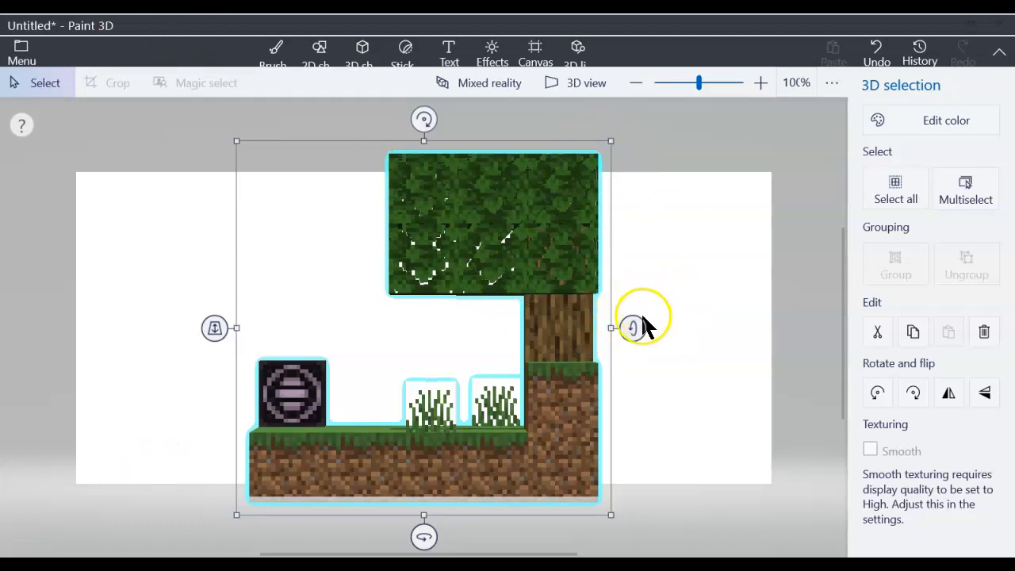
{"action": "mouse_move", "coordinate": [67, 308]}
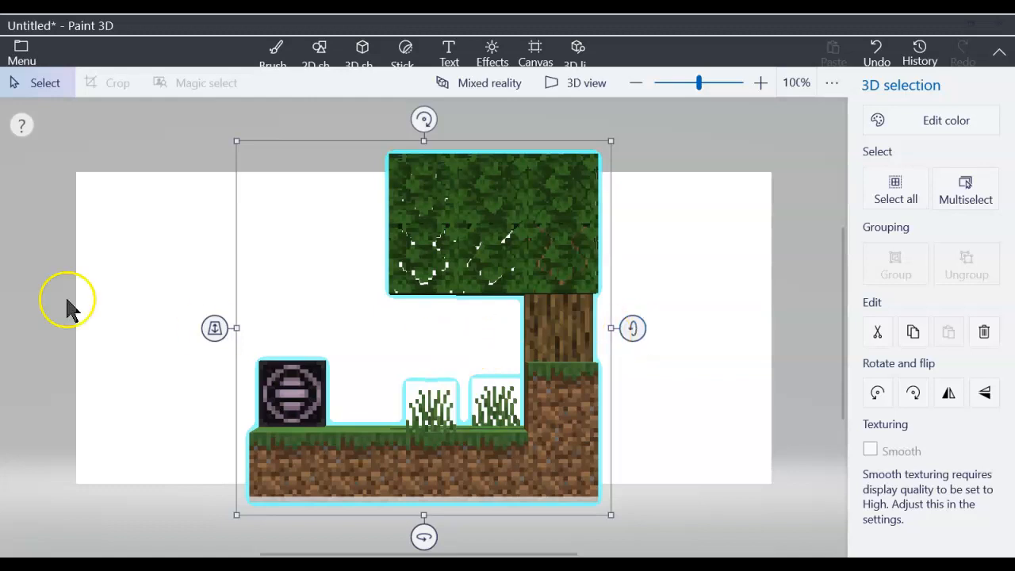
- Spin the tree scene about 180° around its vertical axis, with a slight tilt
{"action": "left_click_drag", "start_coordinate": [424, 536], "coordinate": [467, 536]}
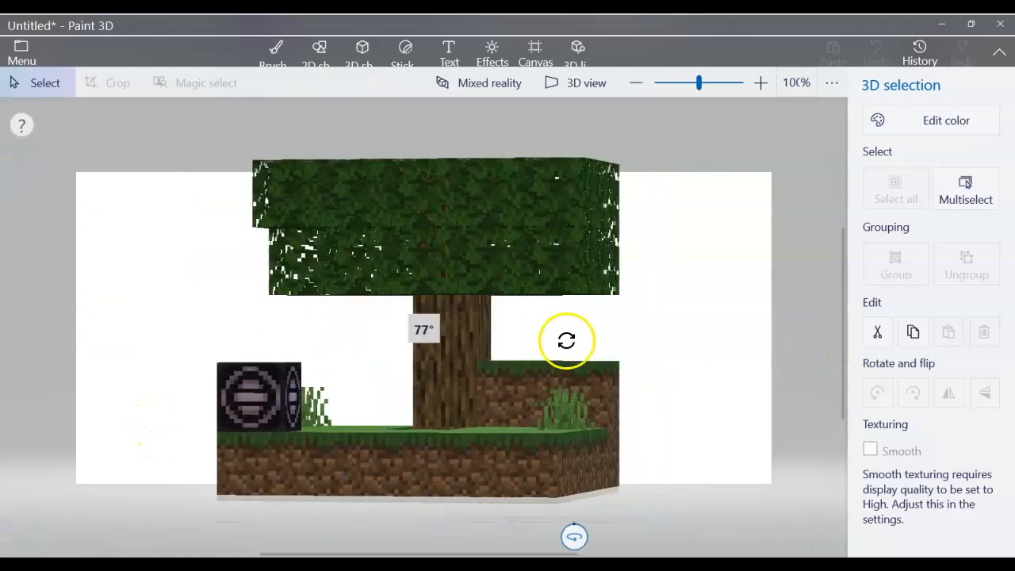
{"action": "left_click_drag", "start_coordinate": [566, 341], "coordinate": [492, 301]}
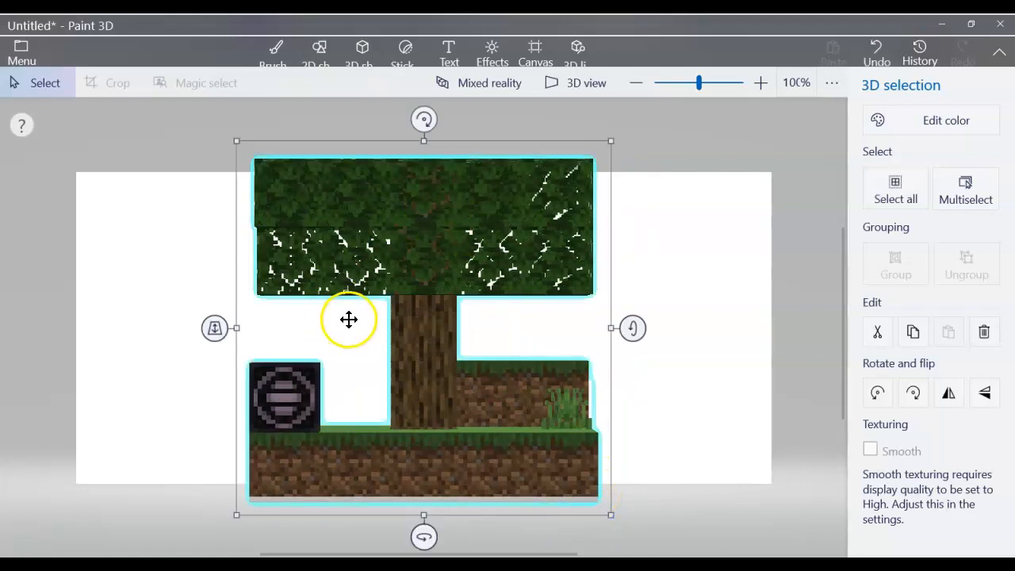
{"action": "mouse_move", "coordinate": [373, 291]}
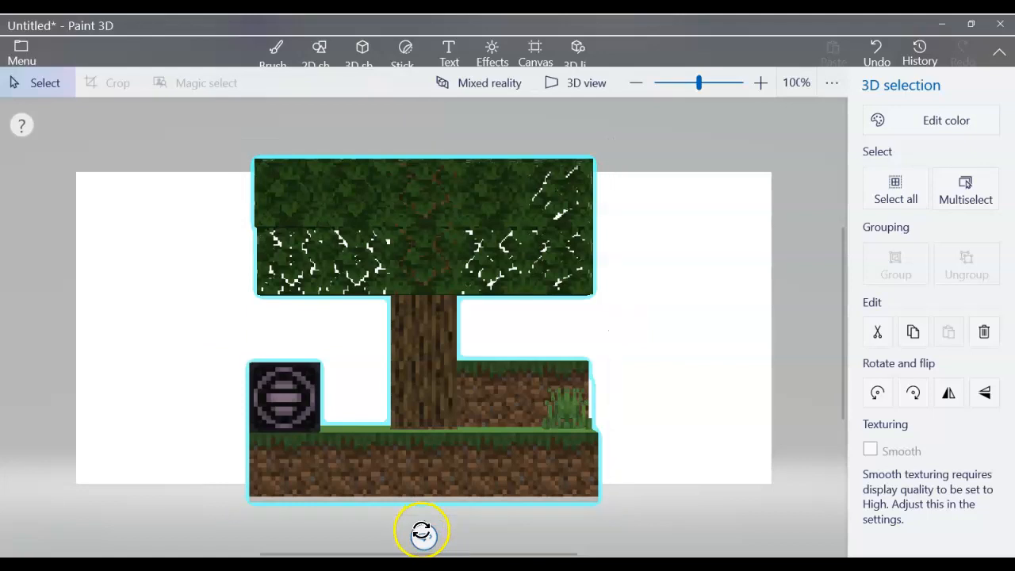
{"action": "left_click_drag", "start_coordinate": [421, 530], "coordinate": [476, 397]}
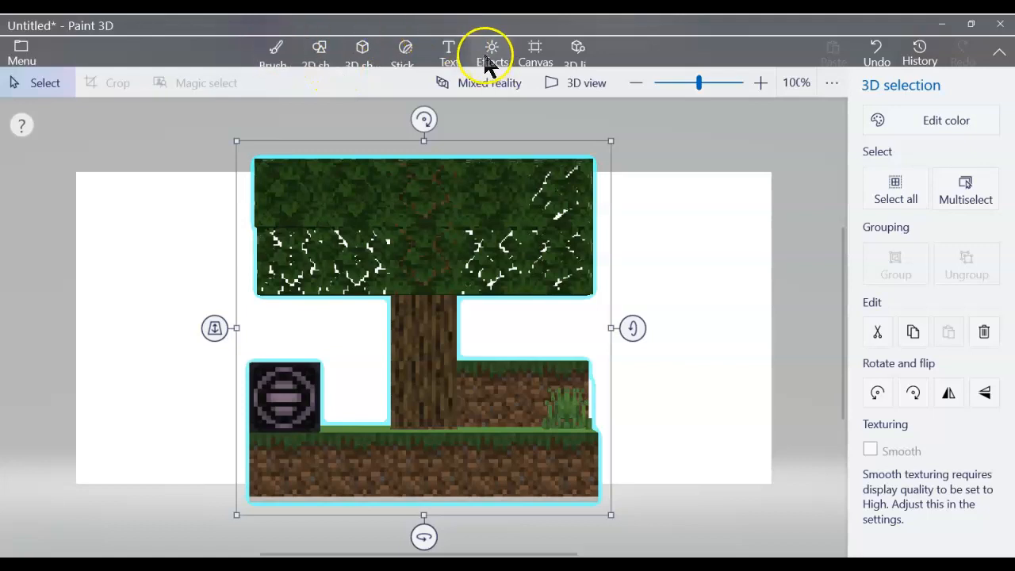
- With the Fill brush, fill the trunk and dirt green and the background red
{"action": "left_click", "coordinate": [272, 51]}
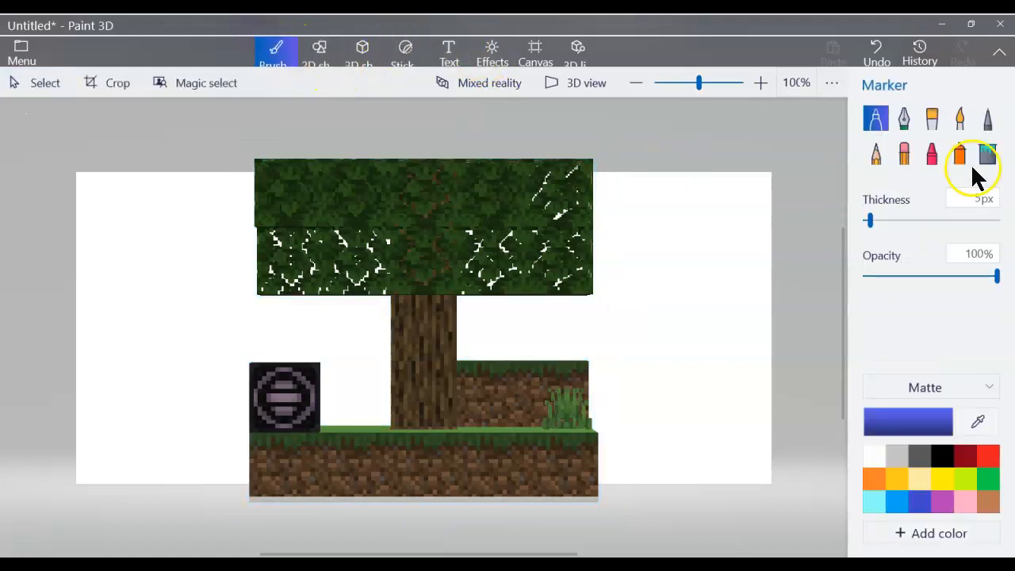
{"action": "left_click", "coordinate": [987, 153]}
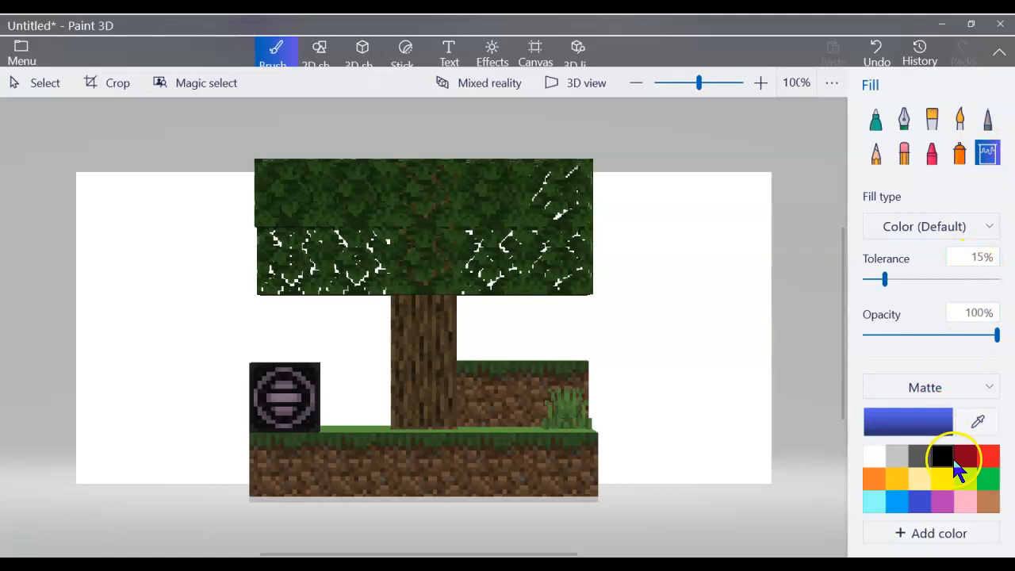
{"action": "mouse_move", "coordinate": [987, 479]}
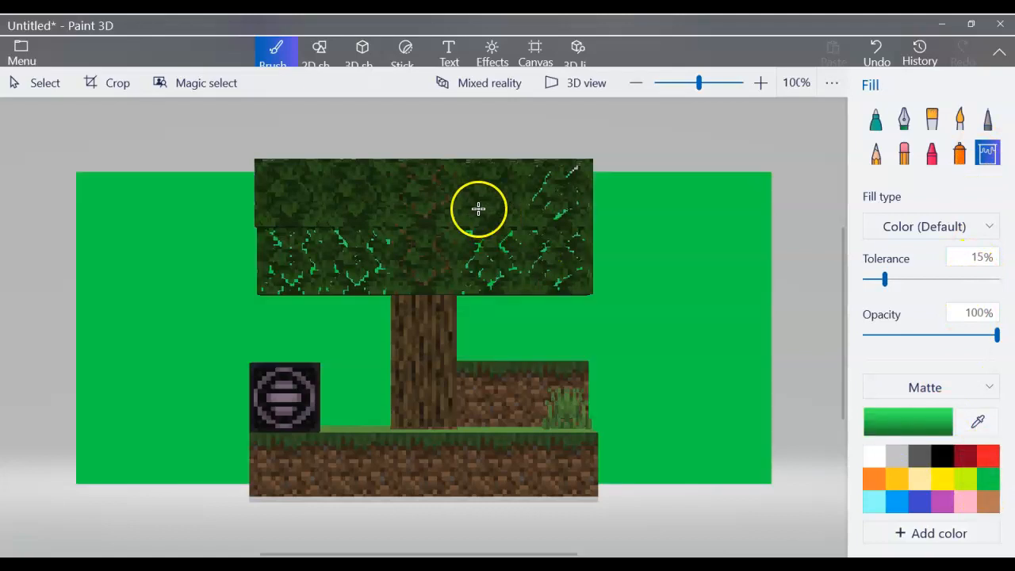
{"action": "mouse_move", "coordinate": [499, 373]}
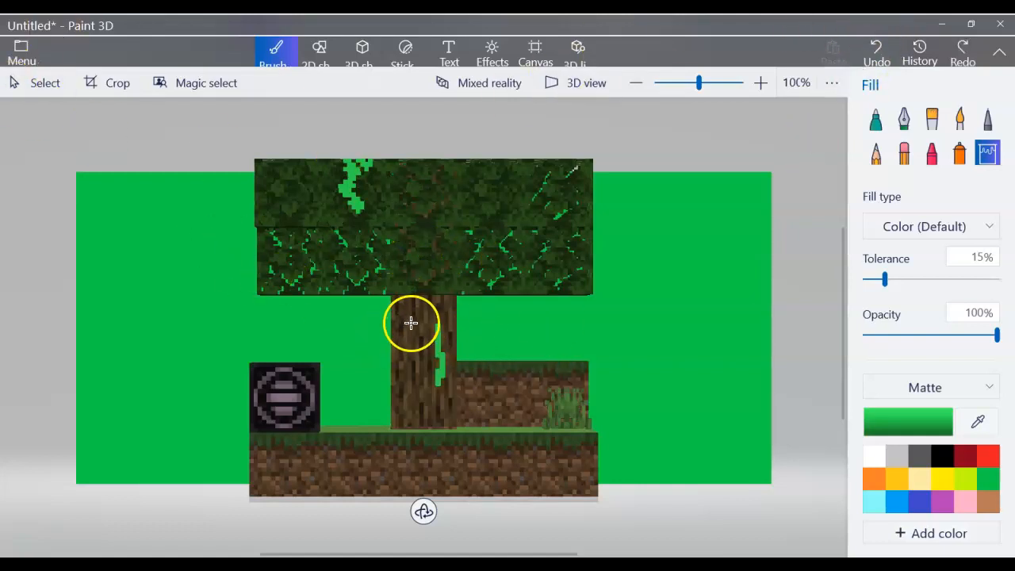
{"action": "mouse_move", "coordinate": [413, 357]}
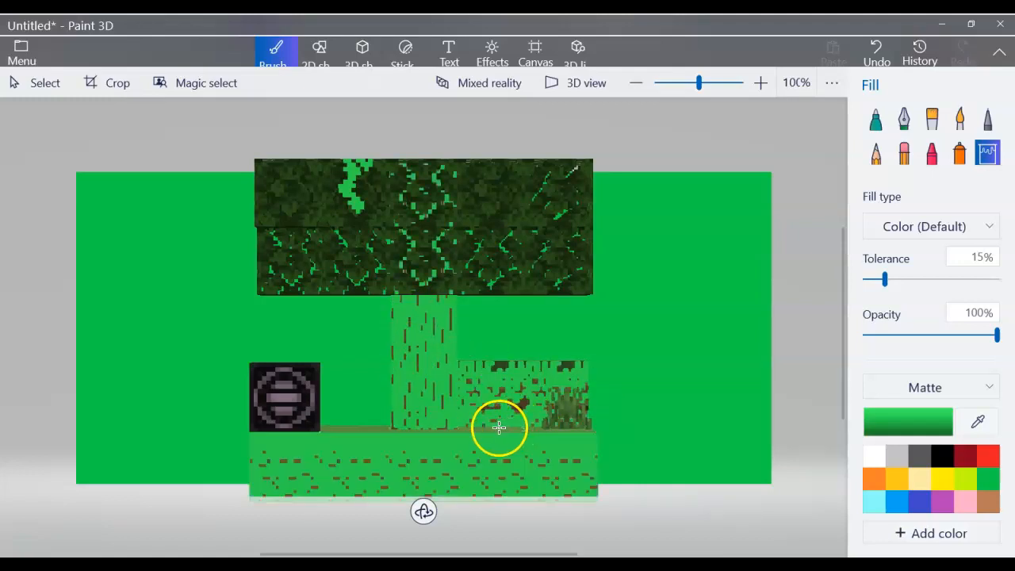
{"action": "mouse_move", "coordinate": [801, 178]}
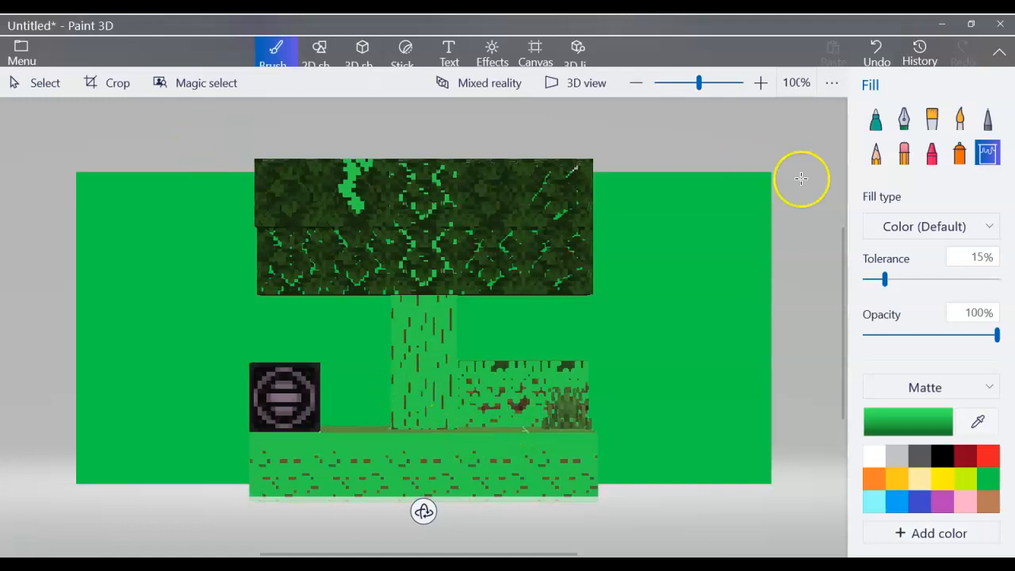
{"action": "left_click", "coordinate": [966, 455]}
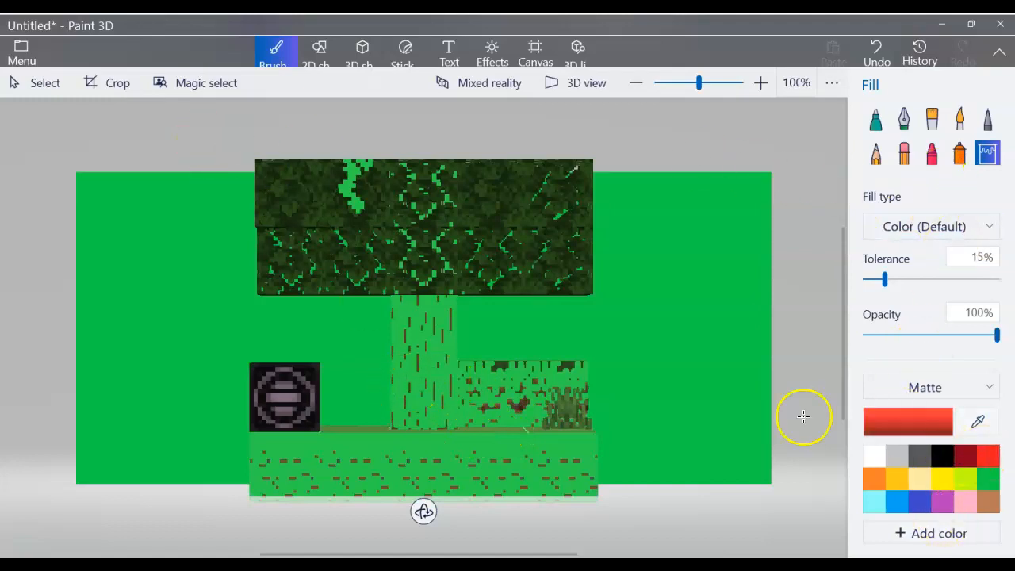
{"action": "left_click", "coordinate": [675, 344]}
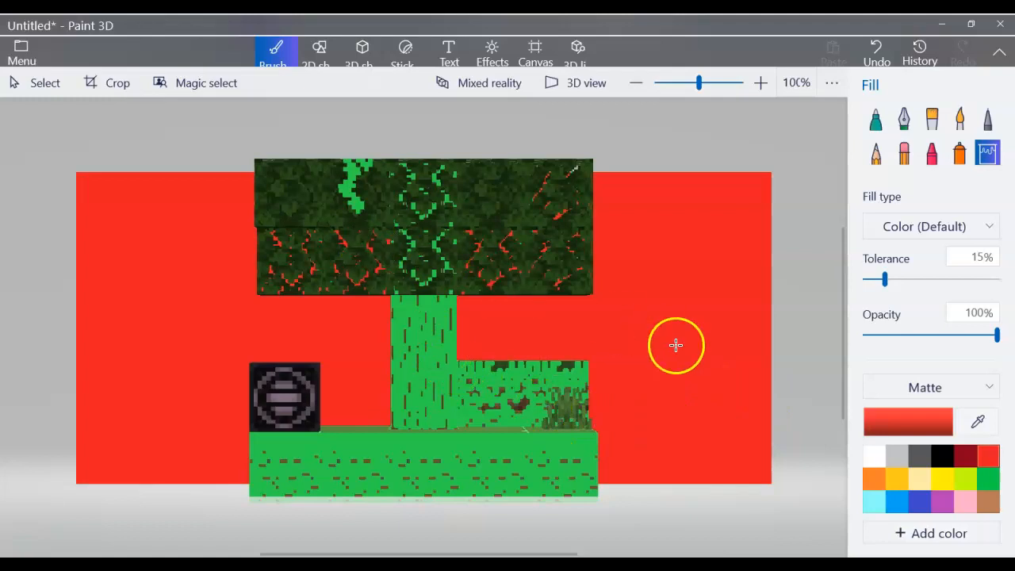
{"action": "mouse_move", "coordinate": [273, 455]}
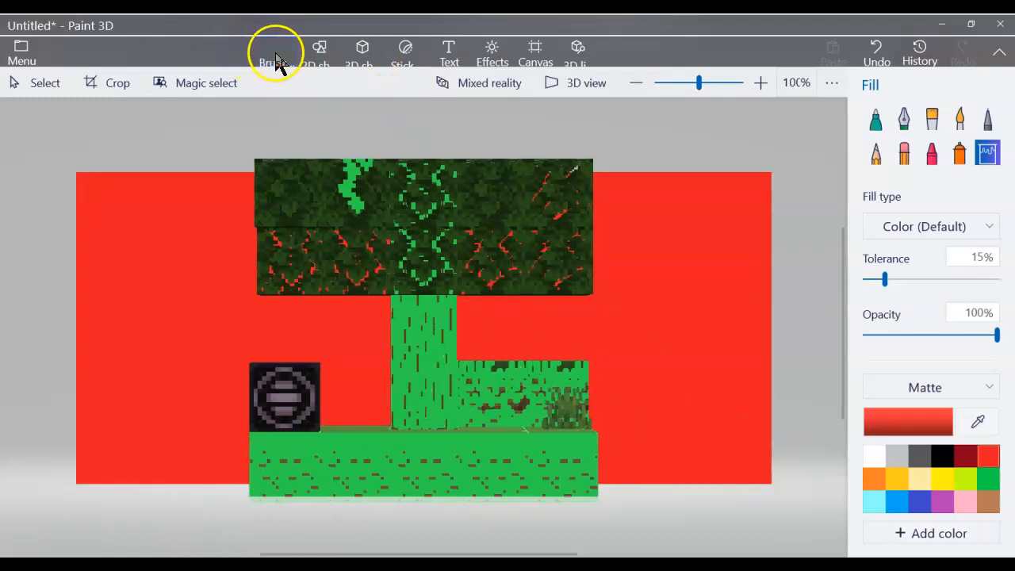
- Try Select and Magic select, rotating the canvas selection and back upright
{"action": "left_click", "coordinate": [276, 48]}
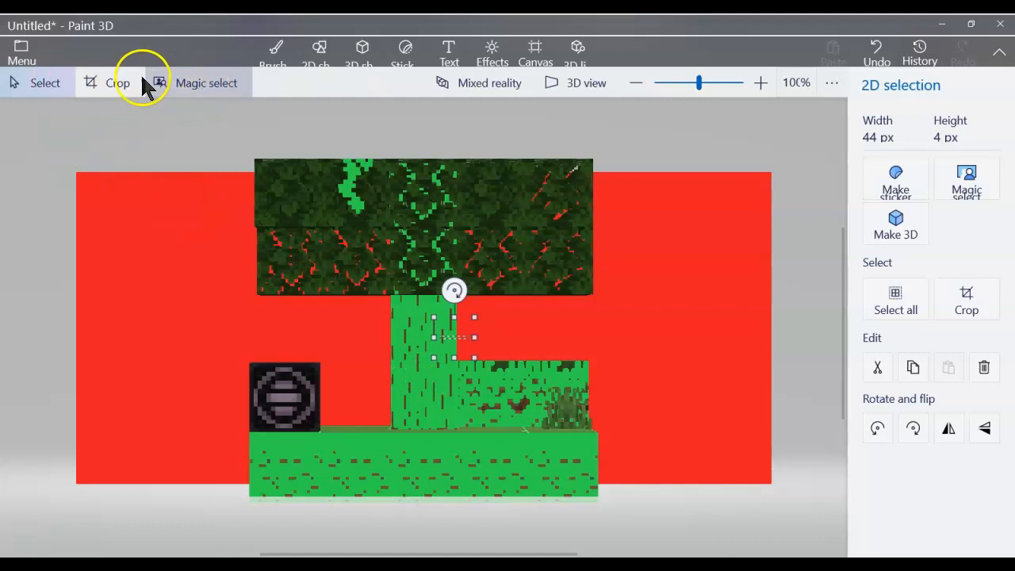
{"action": "left_click", "coordinate": [206, 82]}
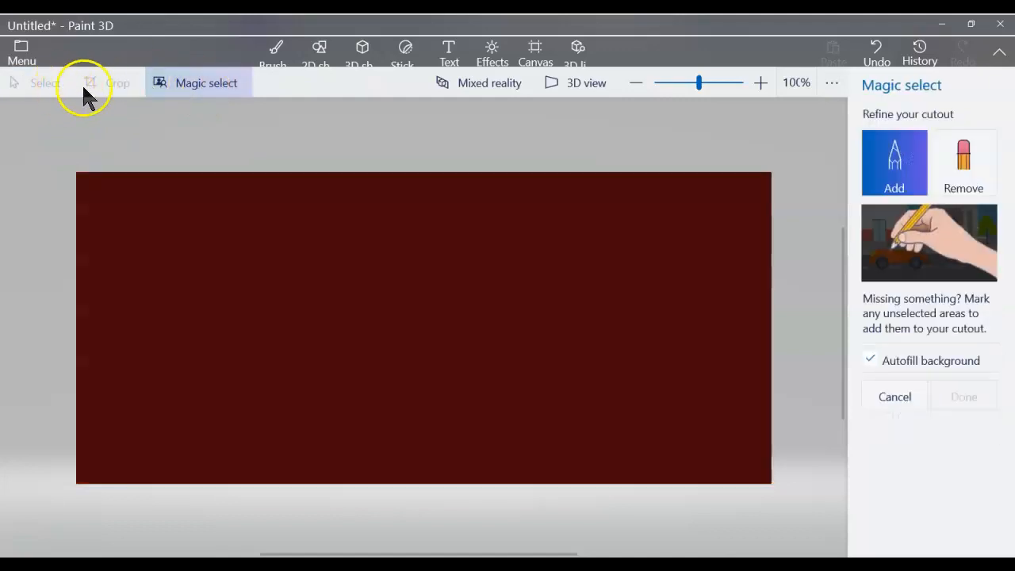
{"action": "mouse_move", "coordinate": [155, 167]}
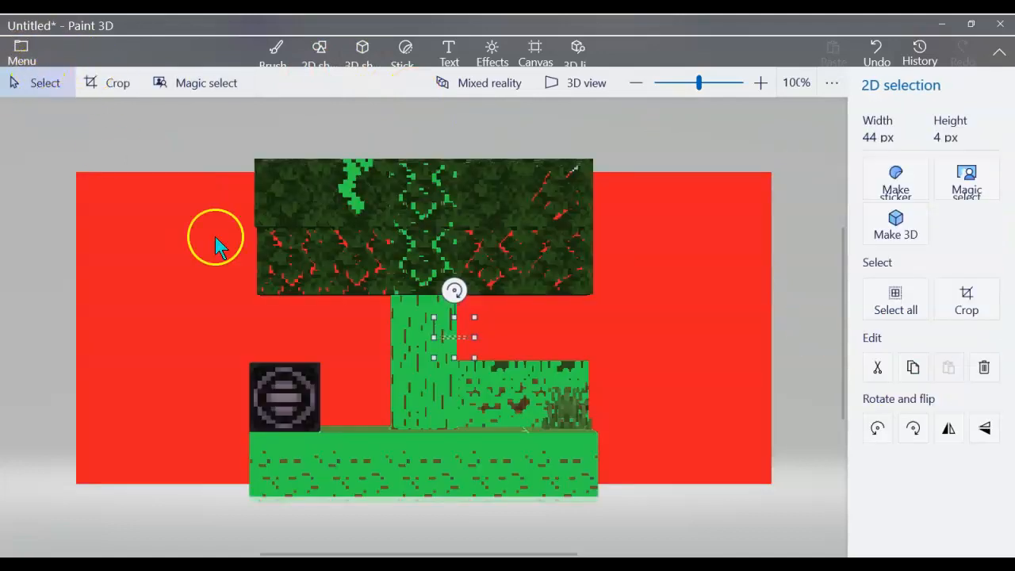
{"action": "mouse_move", "coordinate": [159, 155]}
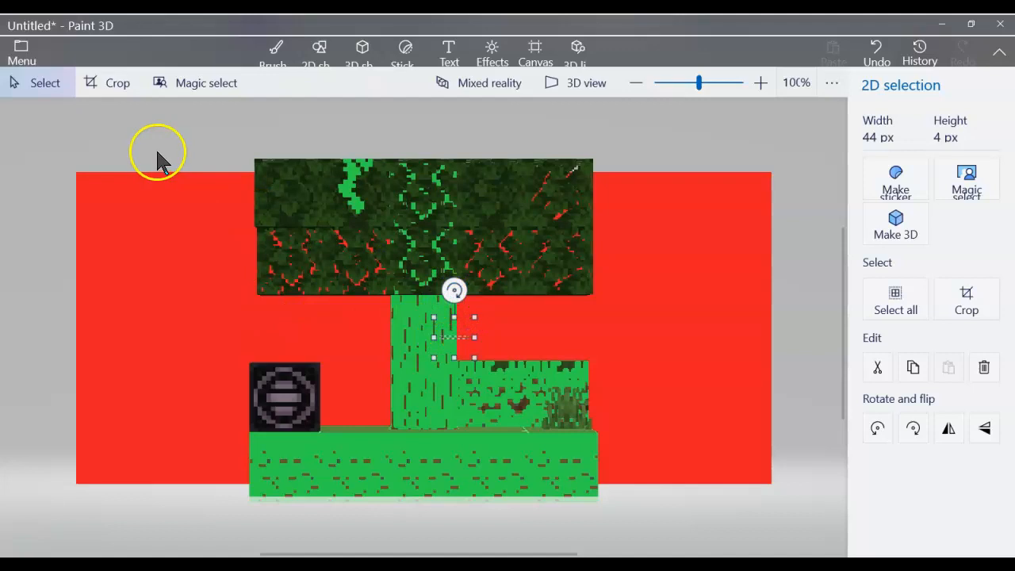
{"action": "left_click", "coordinate": [272, 51]}
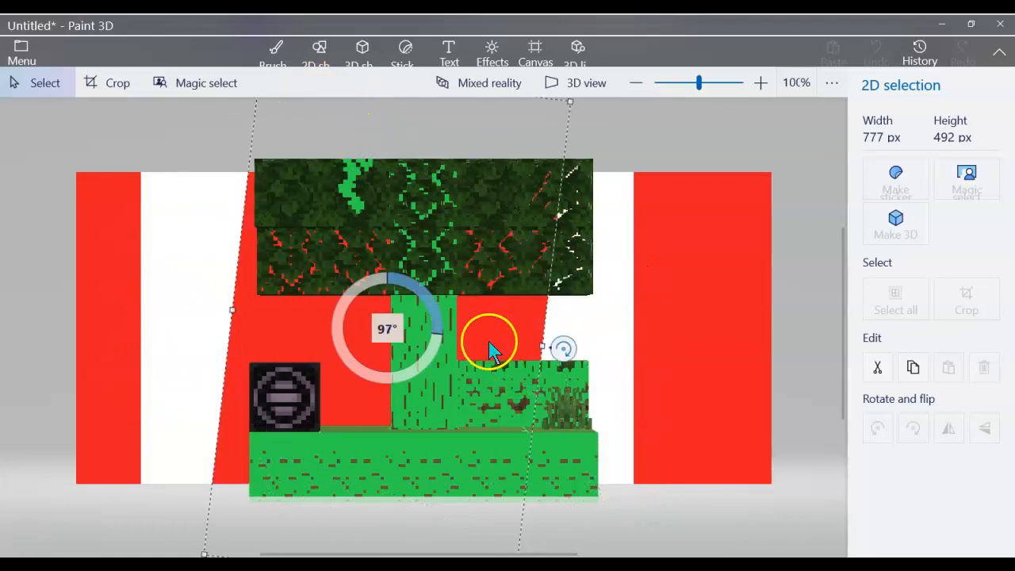
{"action": "left_click_drag", "start_coordinate": [489, 341], "coordinate": [559, 340]}
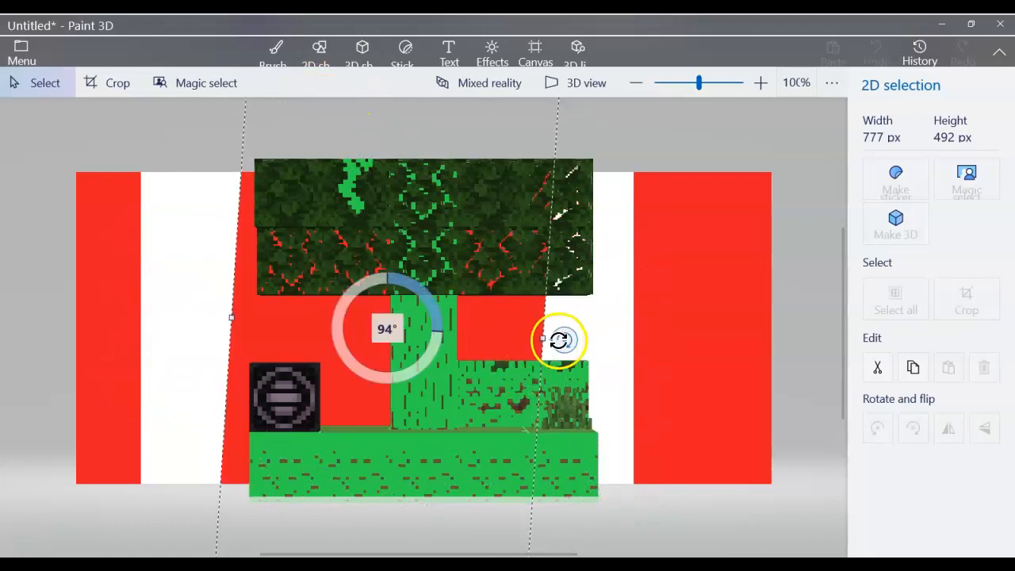
{"action": "left_click_drag", "start_coordinate": [559, 341], "coordinate": [382, 234]}
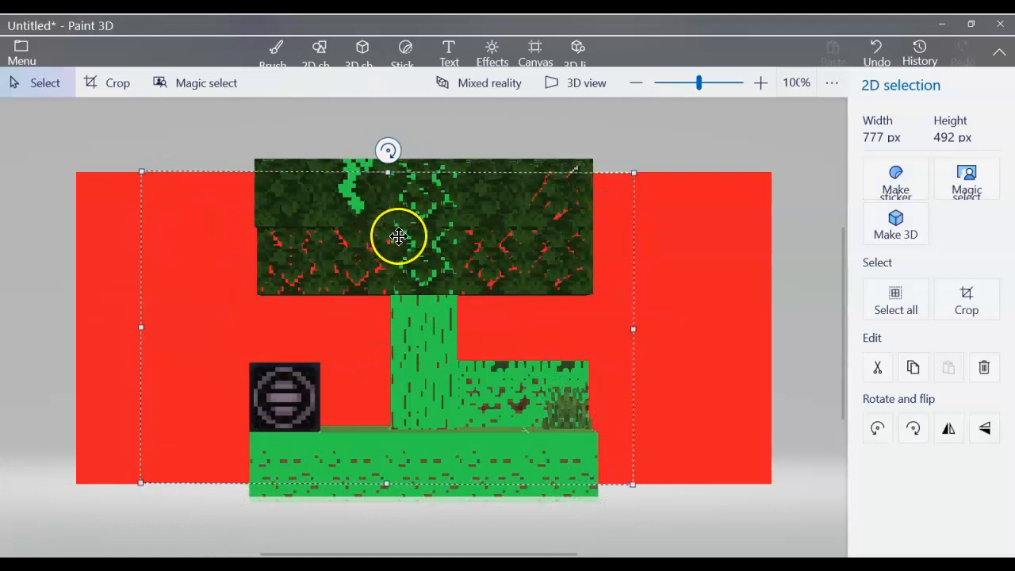
- Undo the red background fill and the green trunk and dirt fills
{"action": "left_click", "coordinate": [271, 51]}
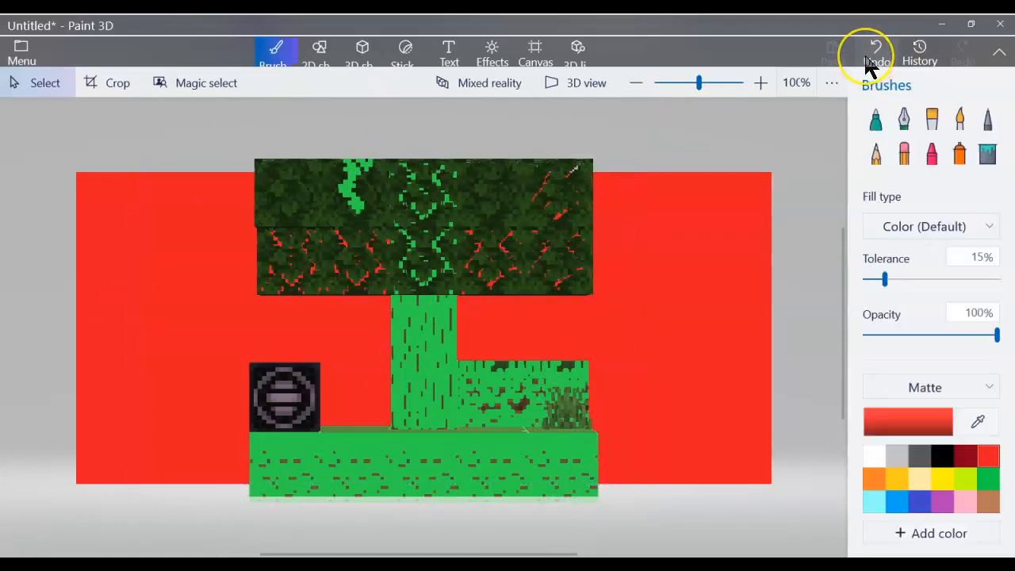
{"action": "left_click", "coordinate": [875, 48]}
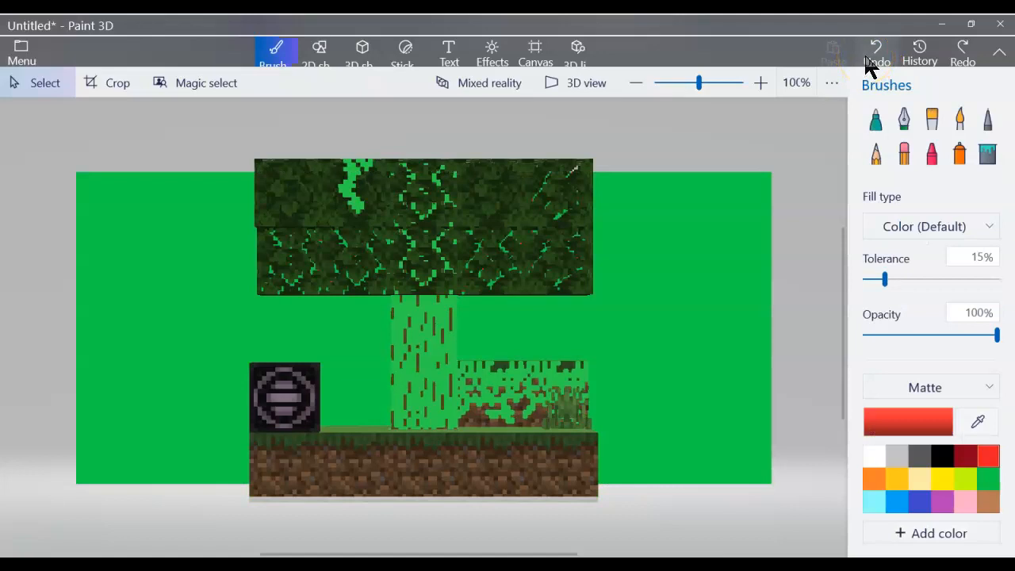
{"action": "left_click", "coordinate": [875, 49]}
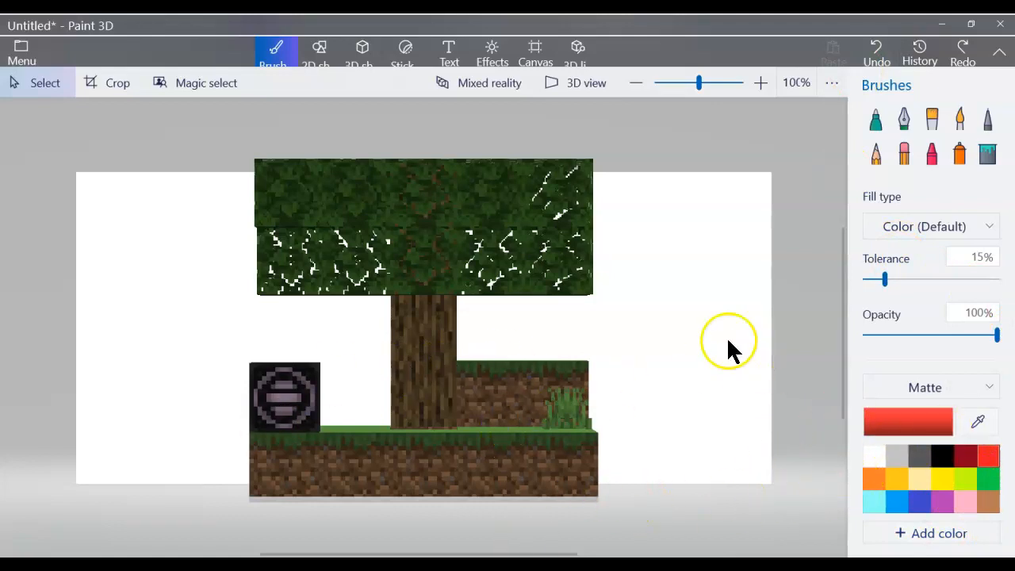
- Select the tree scene and tilt it forward toward a top view
{"action": "left_click", "coordinate": [423, 333]}
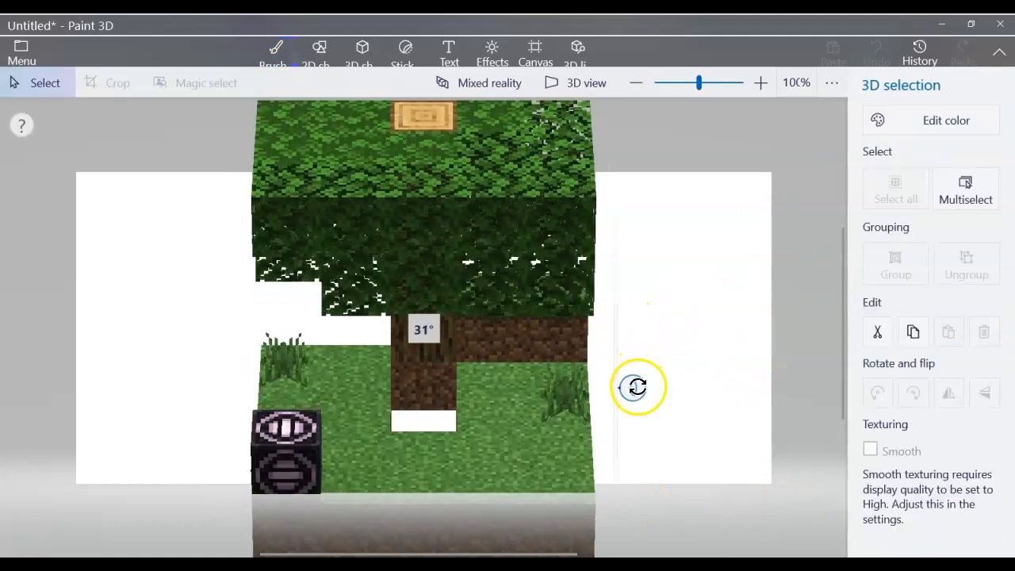
{"action": "left_click_drag", "start_coordinate": [634, 387], "coordinate": [627, 400]}
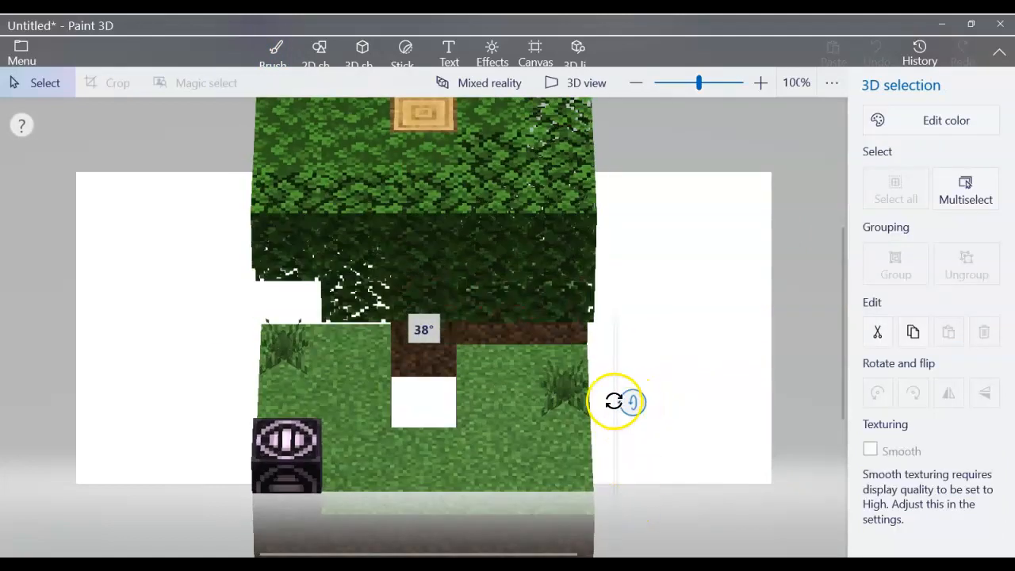
{"action": "left_click_drag", "start_coordinate": [622, 401], "coordinate": [622, 434]}
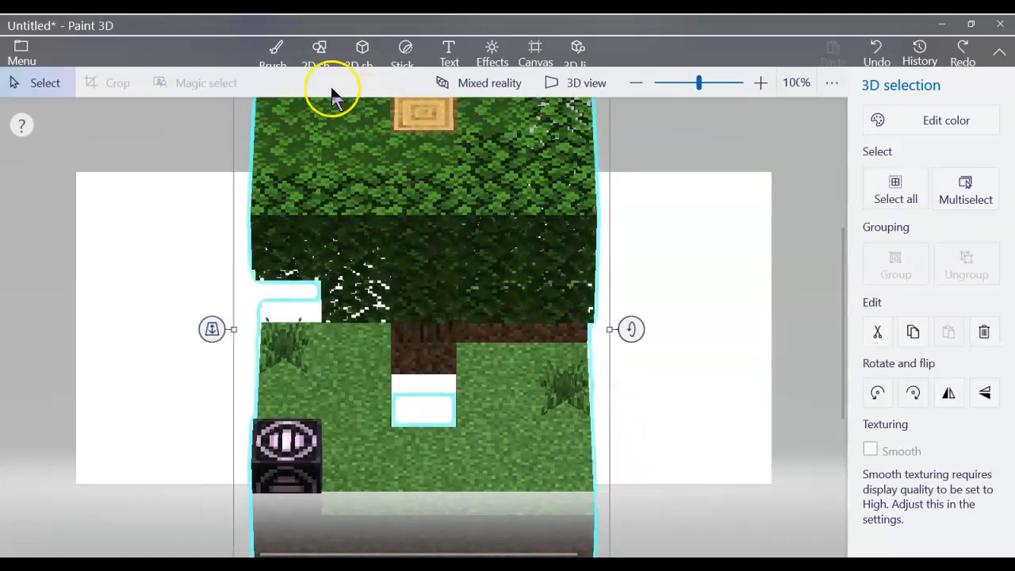
- Fill the grass on top of the blocks with purple
{"action": "left_click", "coordinate": [275, 48]}
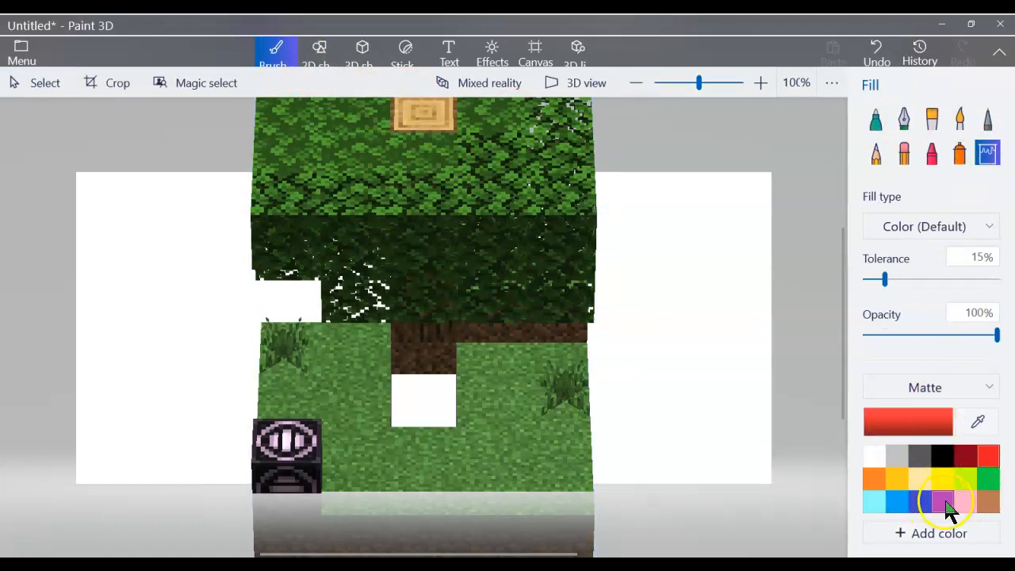
{"action": "left_click", "coordinate": [942, 501]}
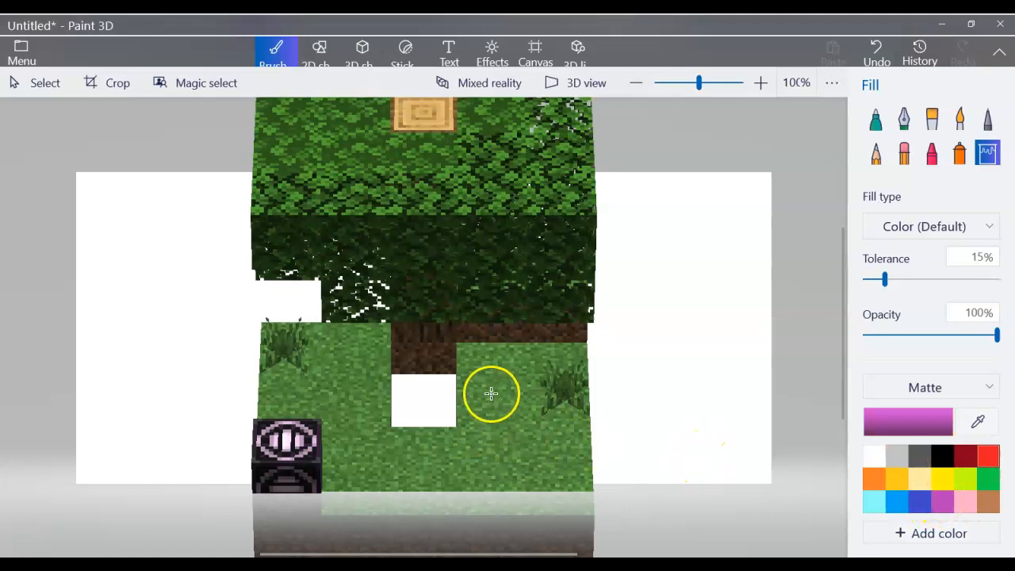
{"action": "left_click", "coordinate": [489, 394]}
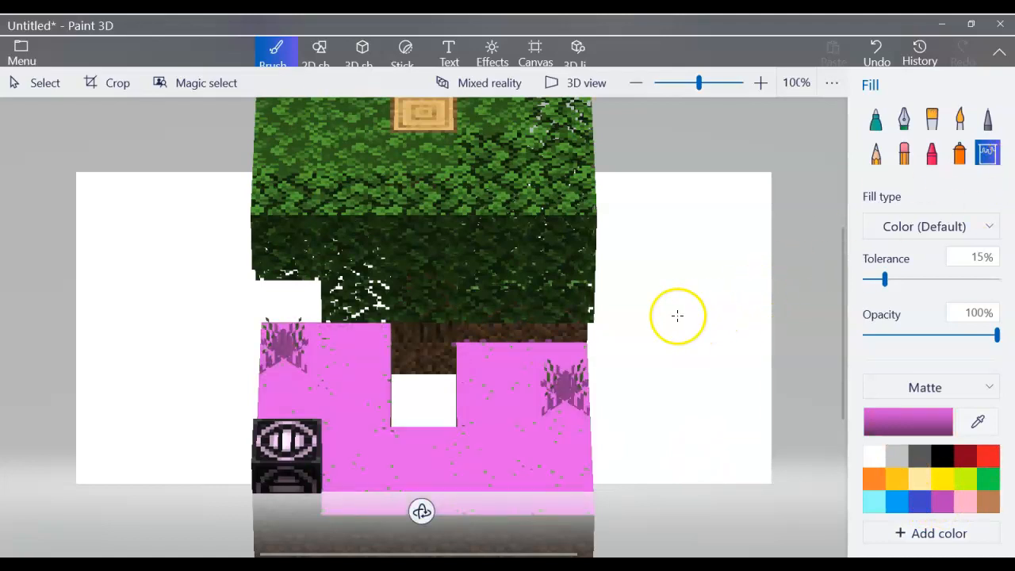
{"action": "mouse_move", "coordinate": [795, 420]}
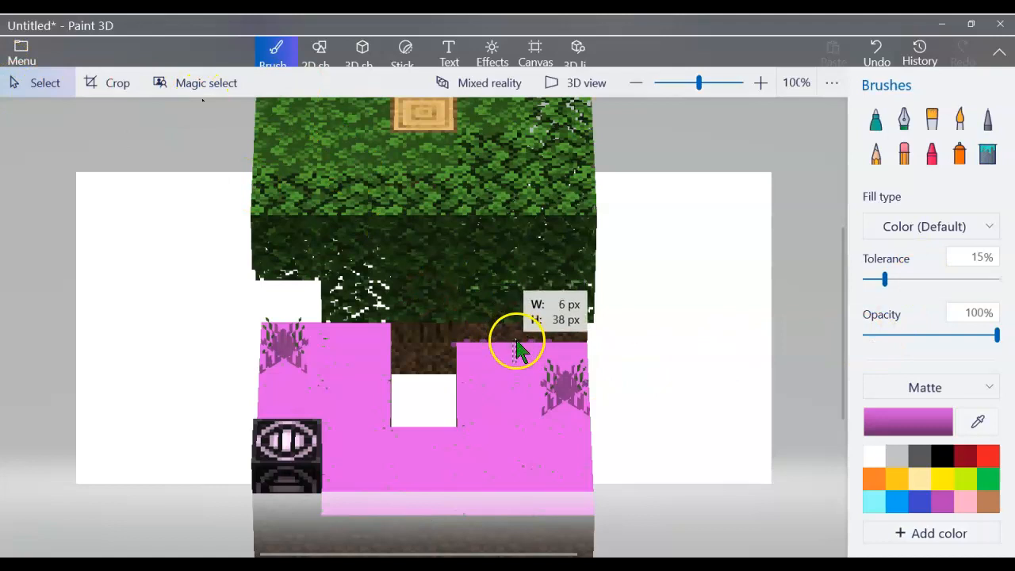
- Select the tree model as a 3D object and rotate it upright to face front
{"action": "left_click", "coordinate": [45, 82]}
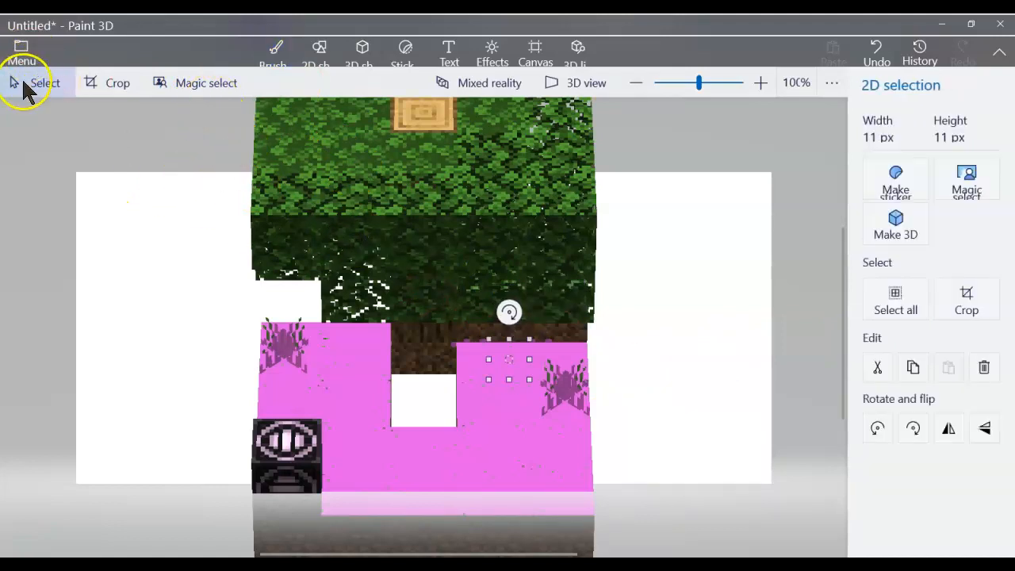
{"action": "mouse_move", "coordinate": [650, 340]}
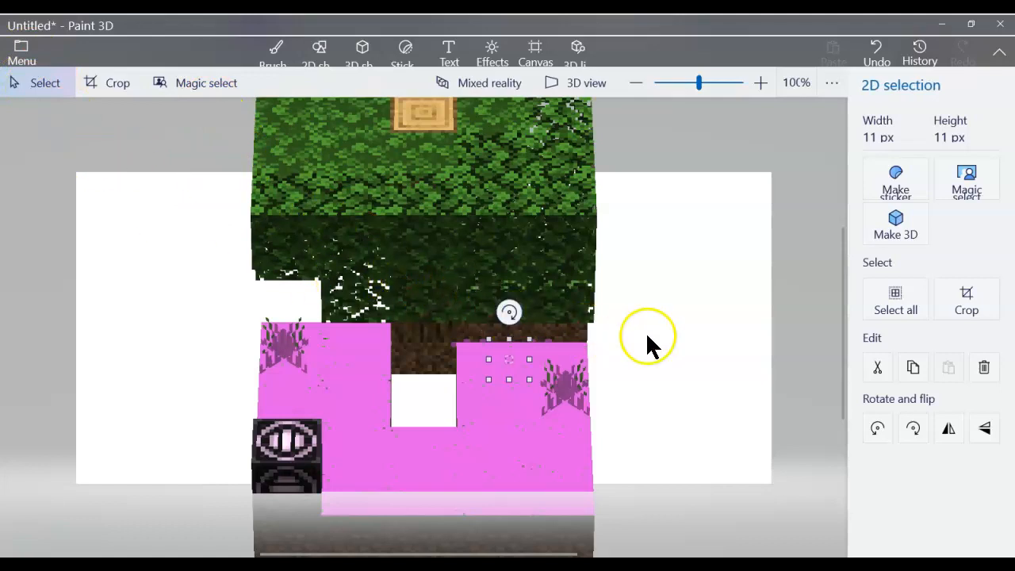
{"action": "left_click", "coordinate": [272, 48]}
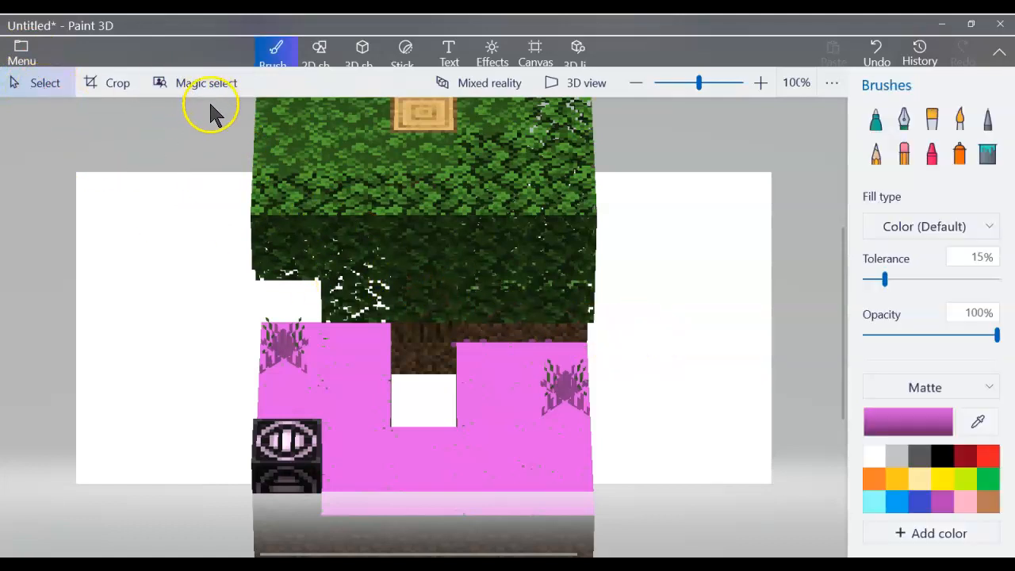
{"action": "left_click_drag", "start_coordinate": [211, 172], "coordinate": [402, 460]}
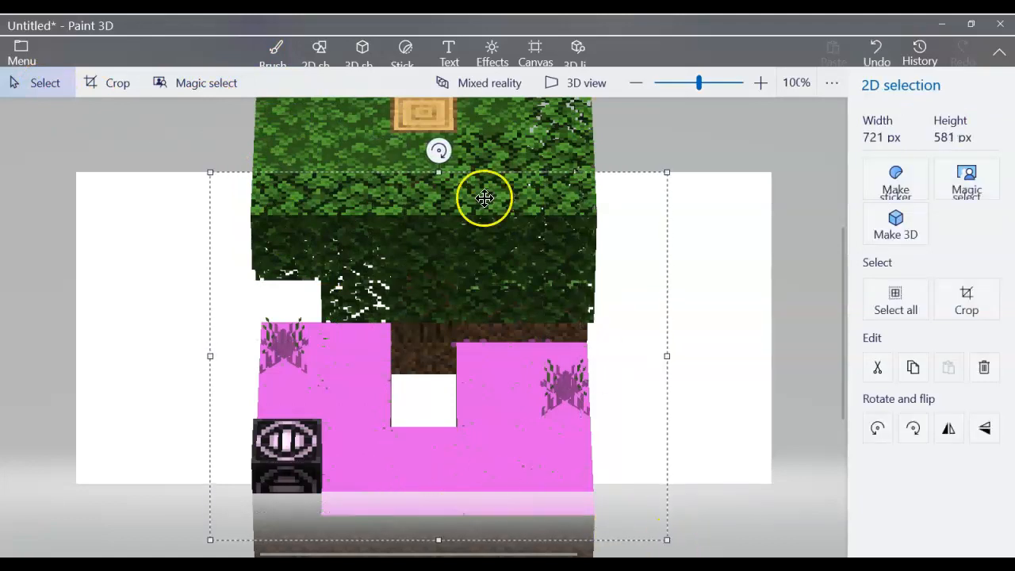
{"action": "left_click", "coordinate": [275, 51]}
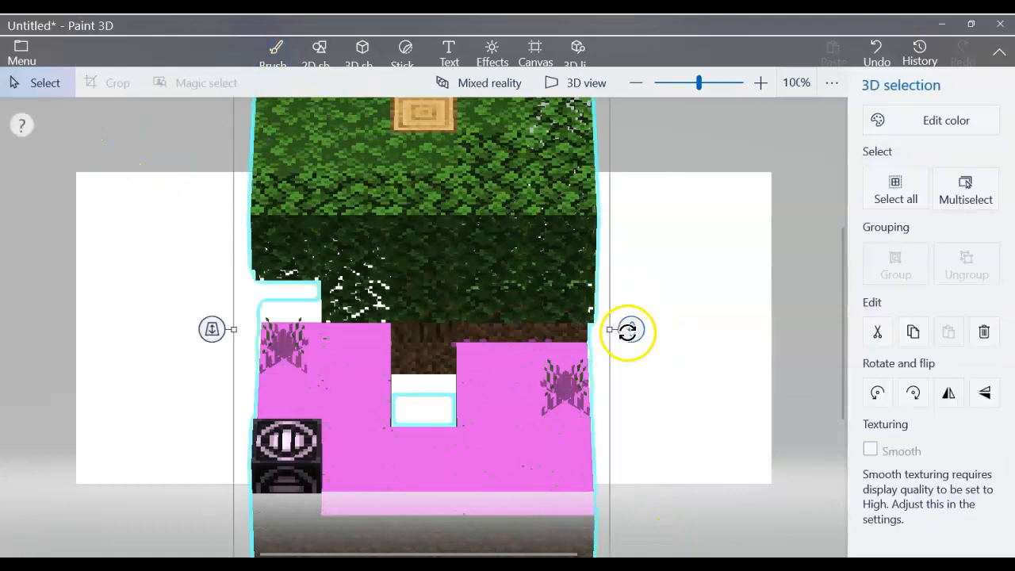
{"action": "left_click_drag", "start_coordinate": [626, 331], "coordinate": [618, 254]}
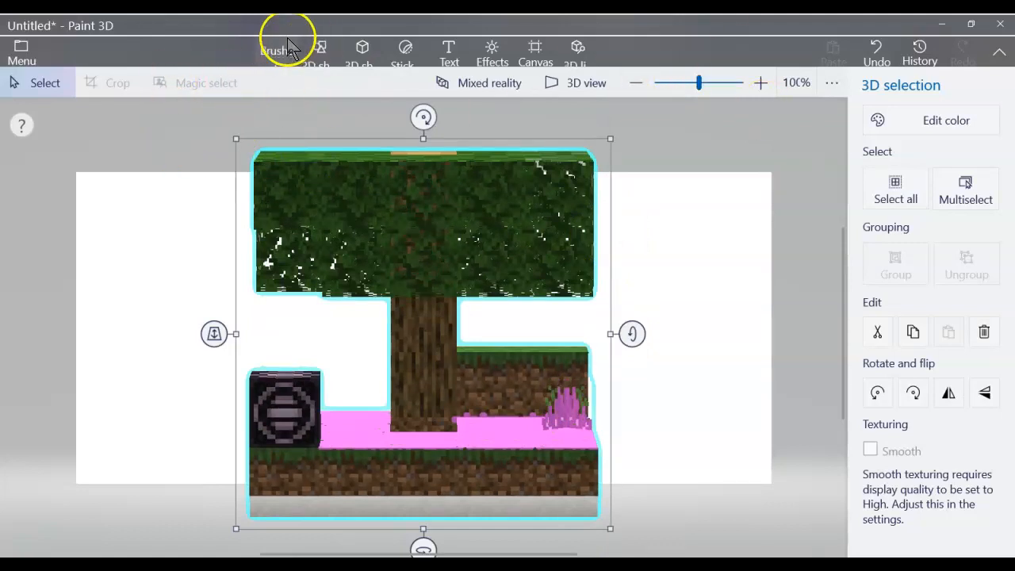
- Fill the raised block's grass edge purple, undoing the spill onto trunk and dirt
{"action": "left_click", "coordinate": [272, 52]}
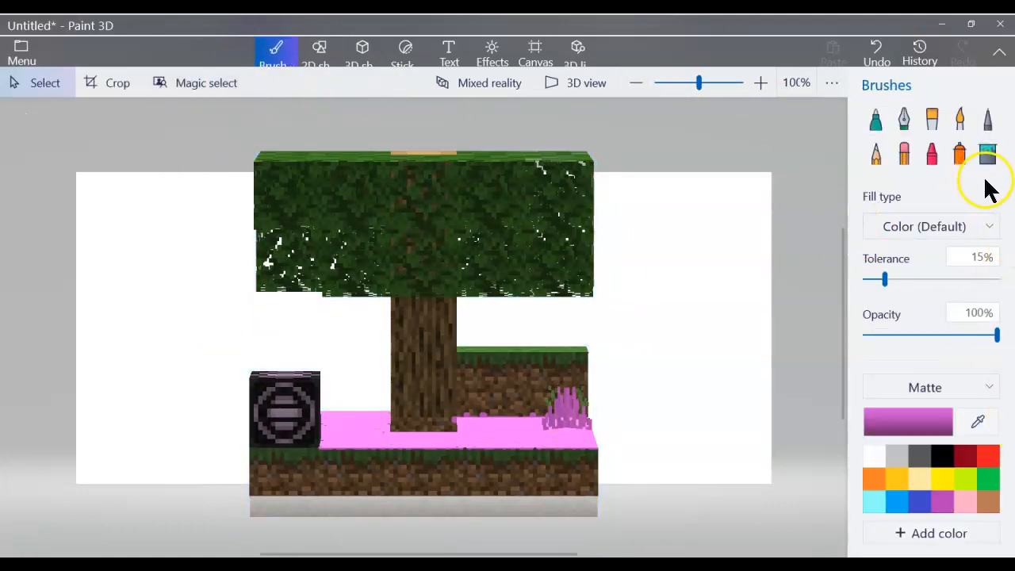
{"action": "left_click", "coordinate": [987, 153]}
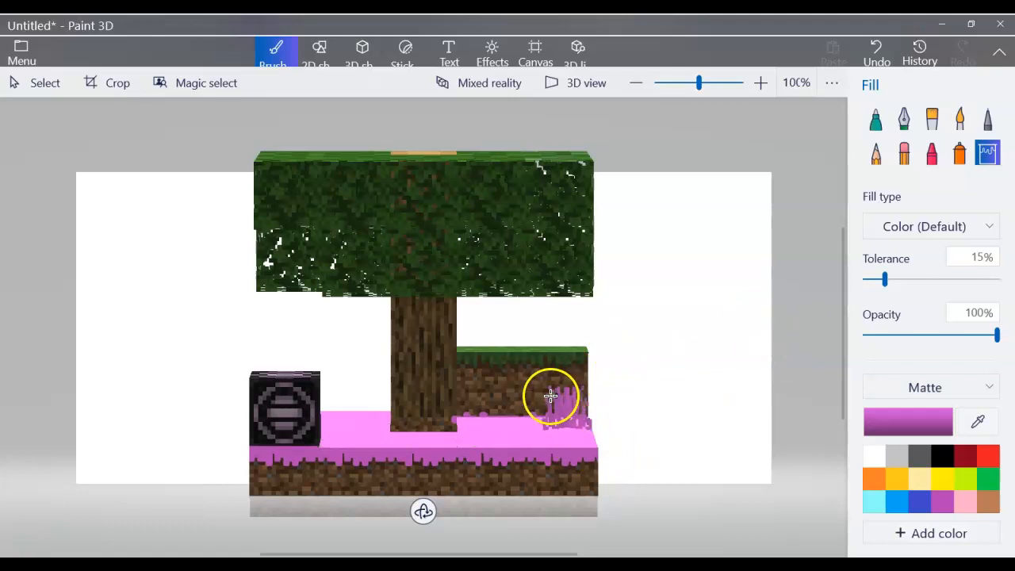
{"action": "left_click", "coordinate": [551, 396]}
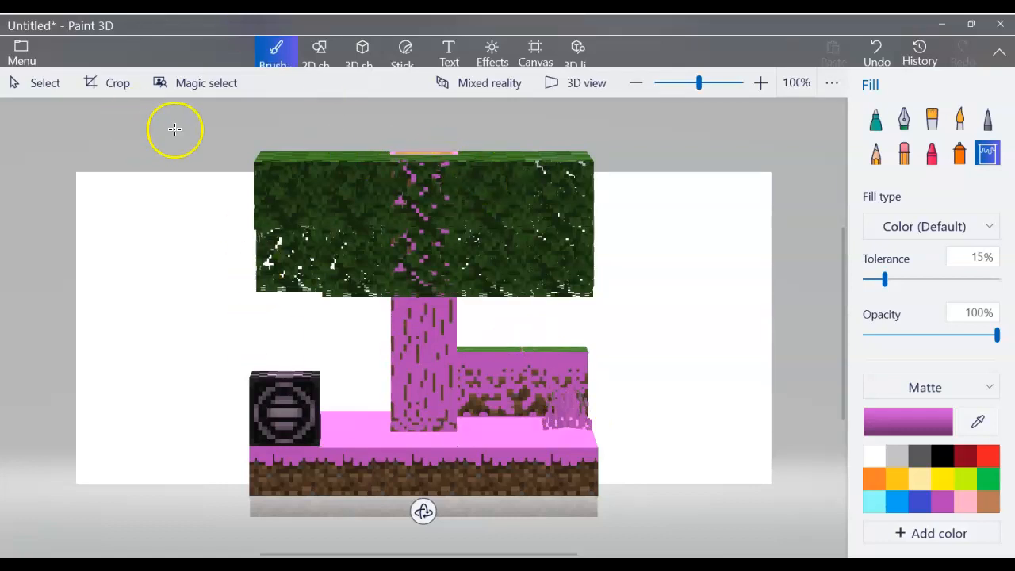
{"action": "mouse_move", "coordinate": [206, 88]}
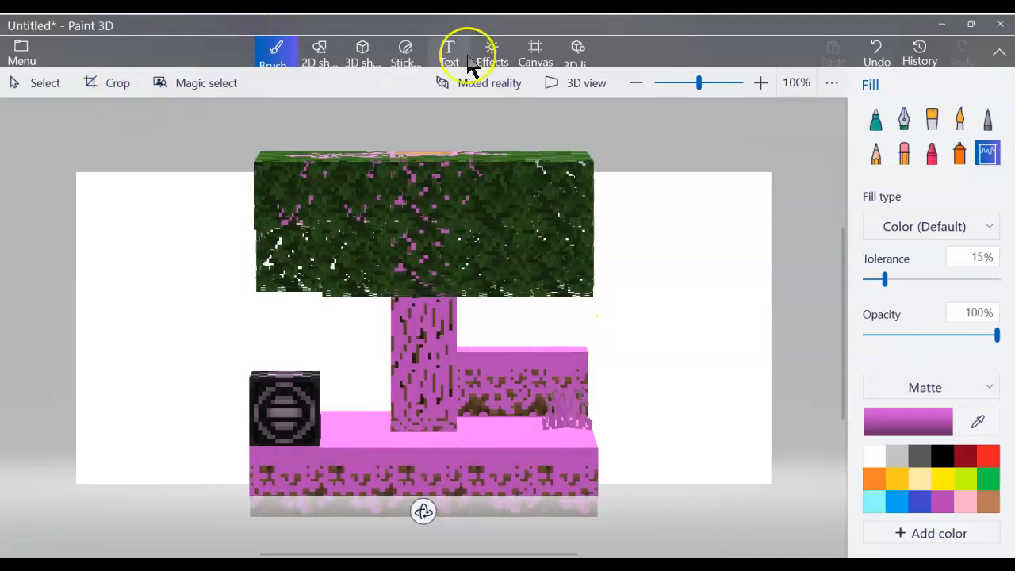
{"action": "left_click", "coordinate": [875, 49]}
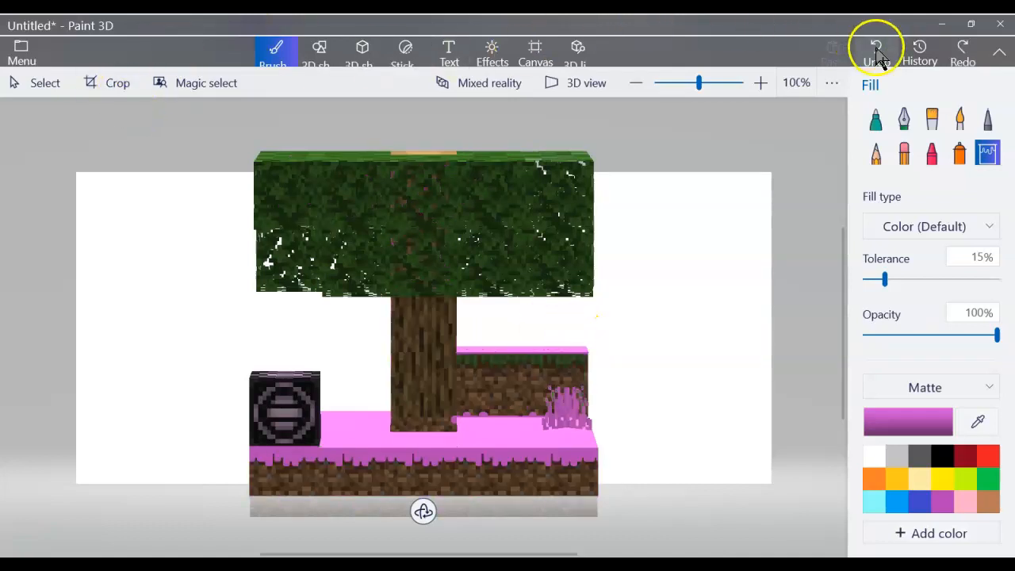
{"action": "left_click", "coordinate": [875, 120]}
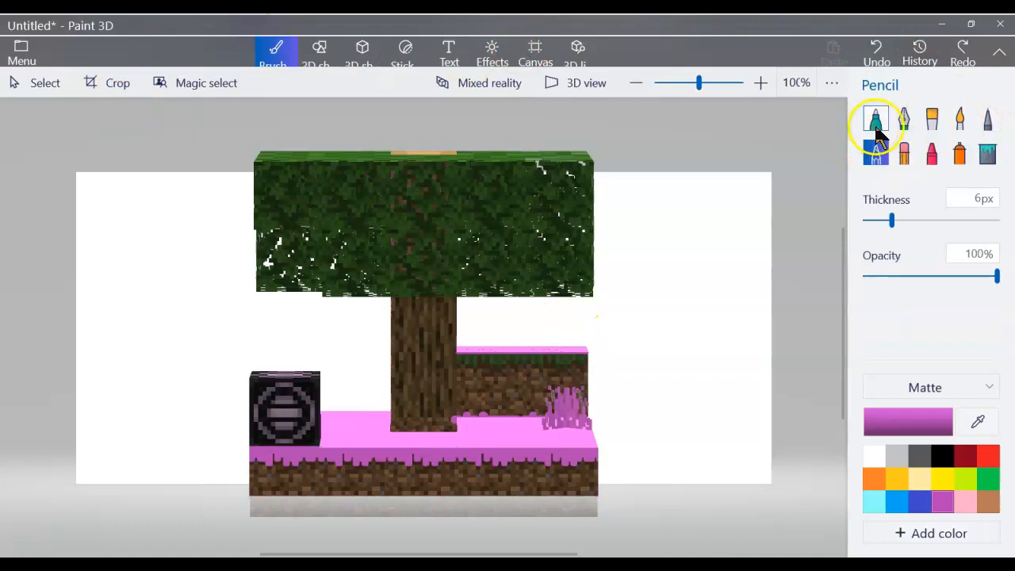
{"action": "mouse_move", "coordinate": [464, 392]}
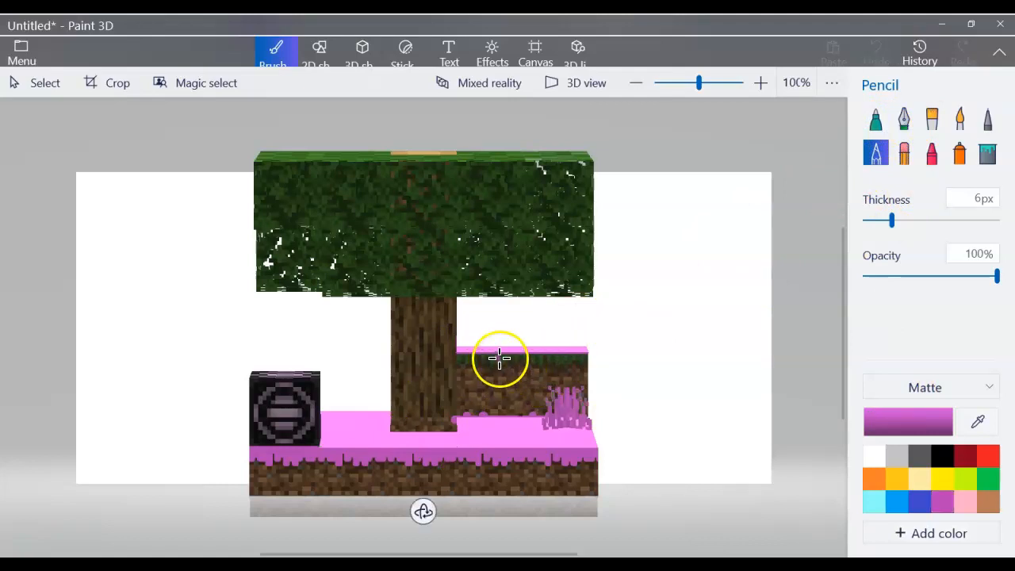
{"action": "mouse_move", "coordinate": [503, 358]}
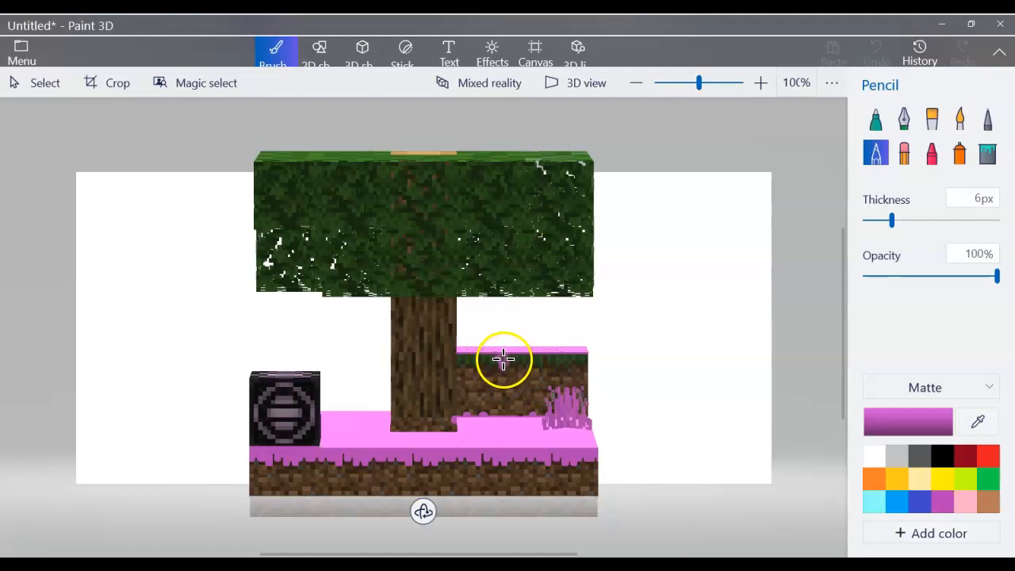
{"action": "mouse_move", "coordinate": [530, 358]}
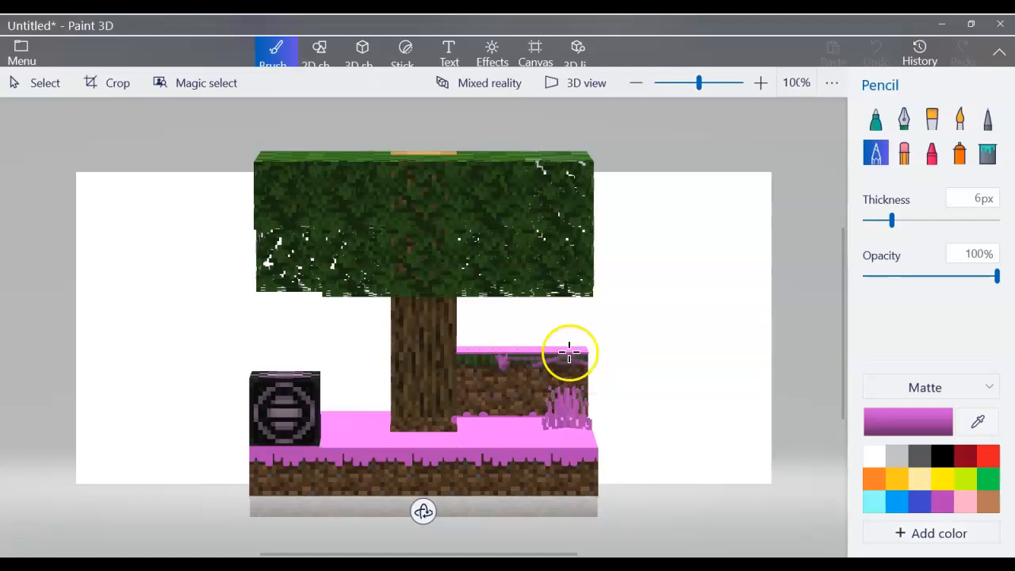
{"action": "left_click", "coordinate": [876, 48]}
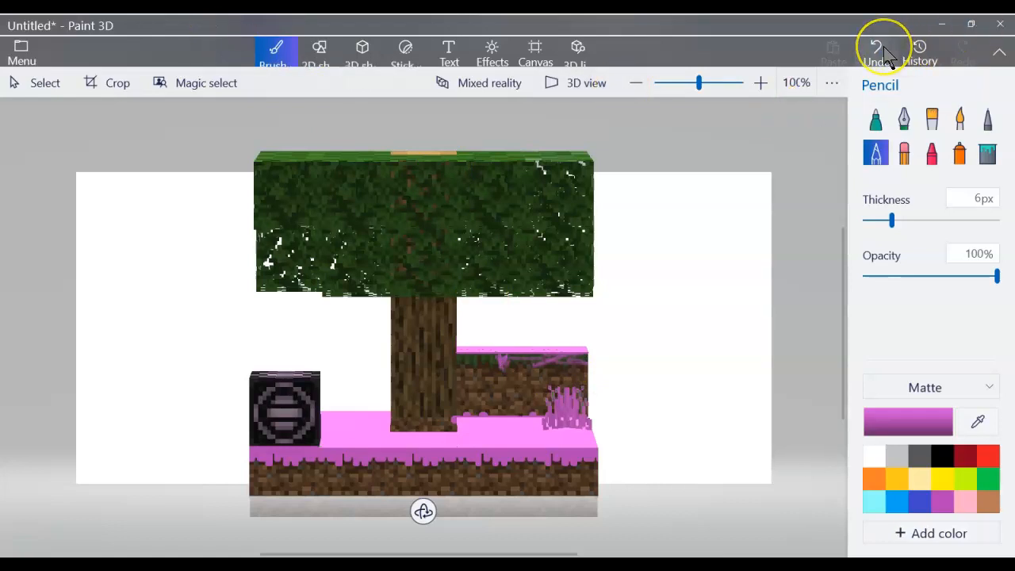
{"action": "left_click", "coordinate": [875, 50]}
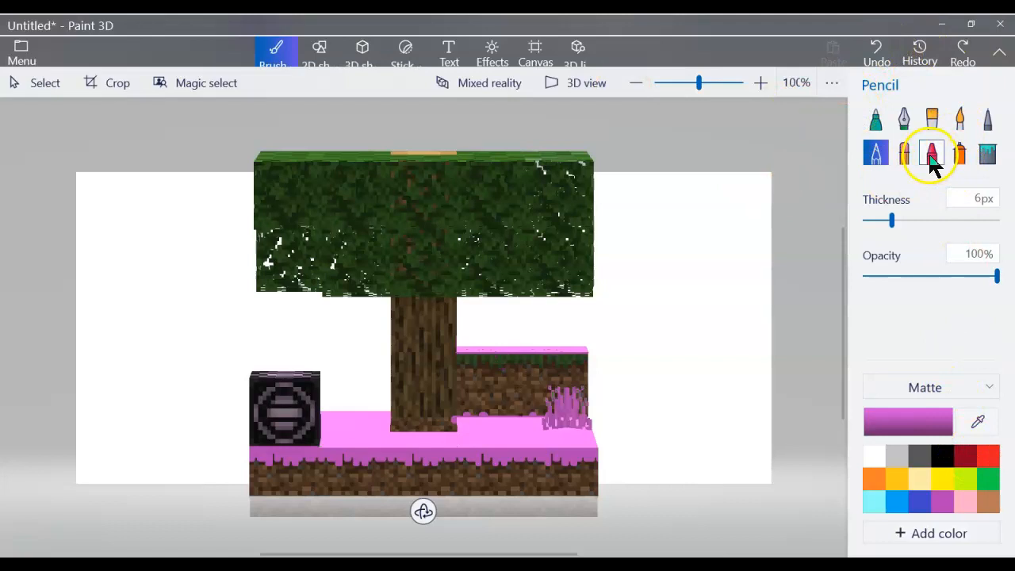
{"action": "left_click", "coordinate": [959, 153]}
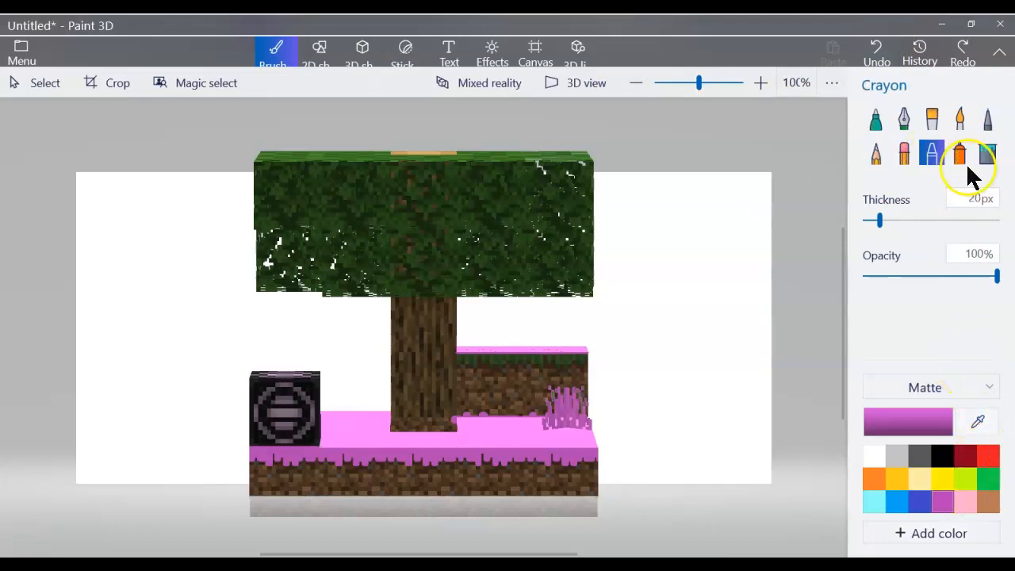
{"action": "left_click", "coordinate": [904, 153]}
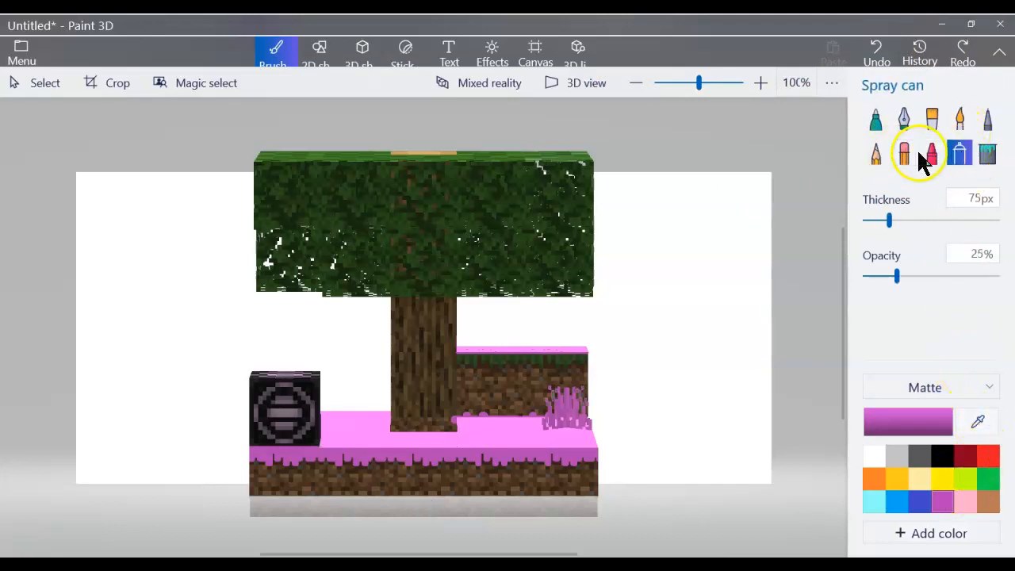
{"action": "left_click", "coordinate": [875, 120]}
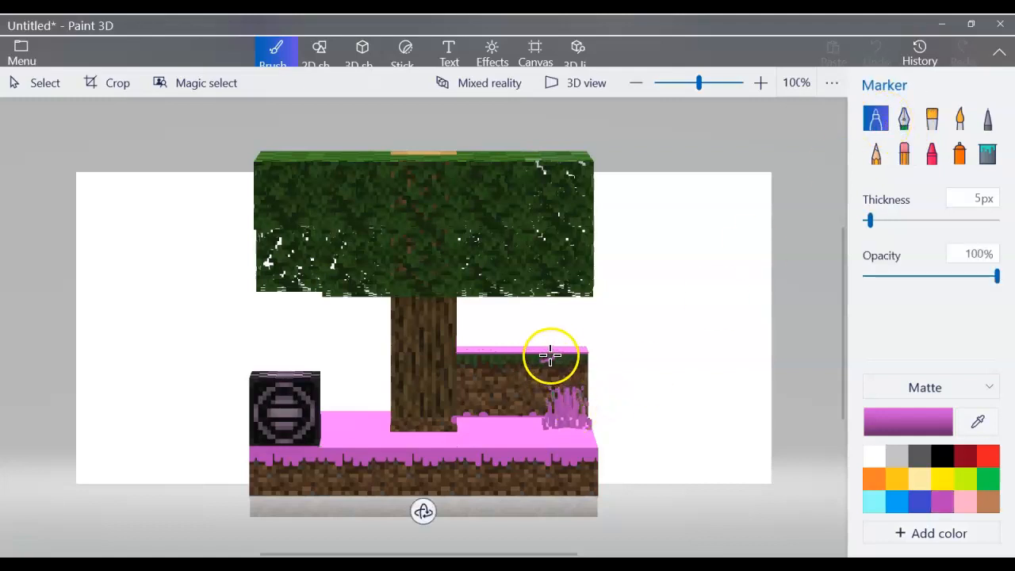
{"action": "mouse_move", "coordinate": [553, 369]}
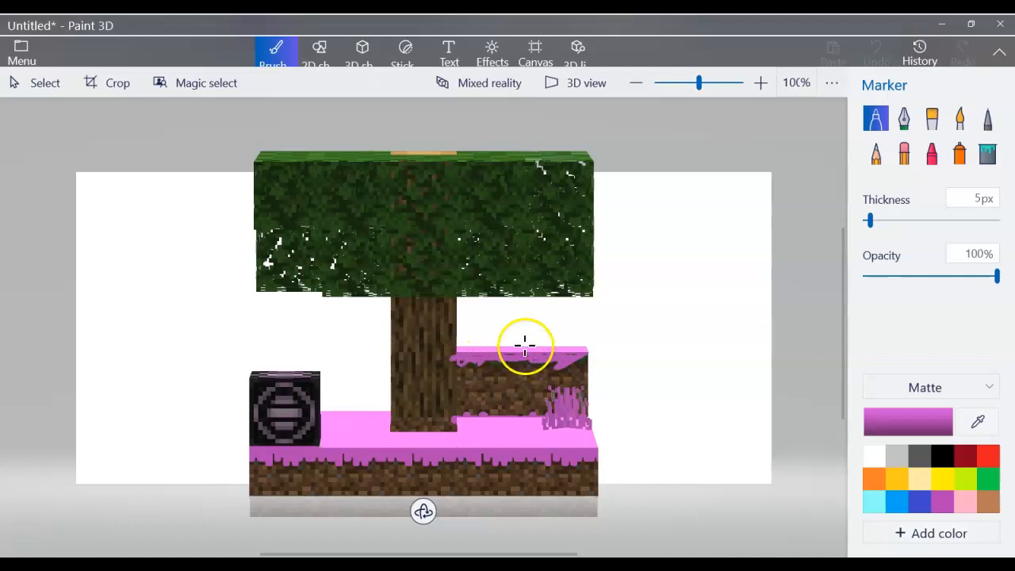
{"action": "left_click", "coordinate": [876, 47]}
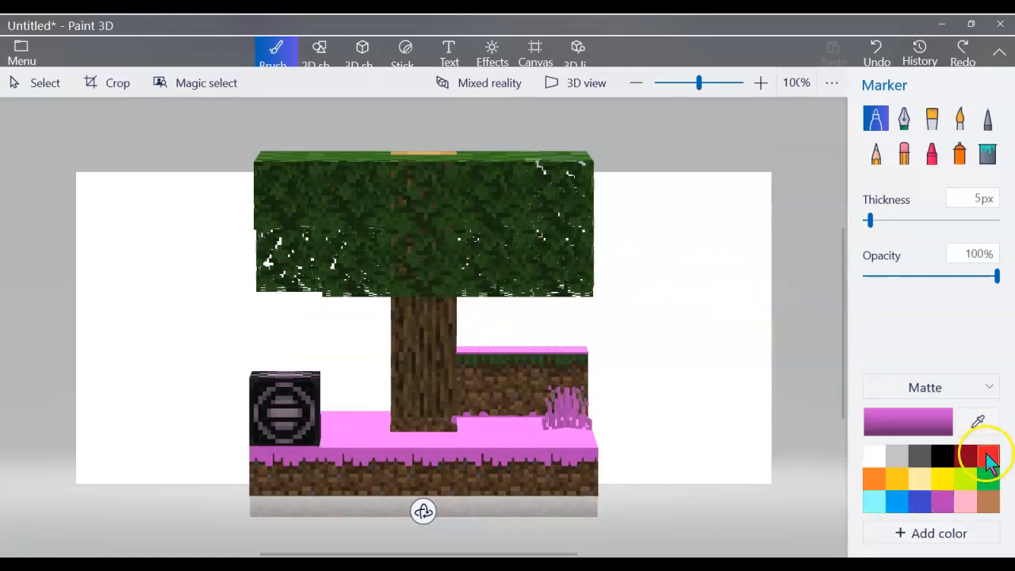
- Fill leaf patches on the front of the canopy with red
{"action": "left_click", "coordinate": [988, 455]}
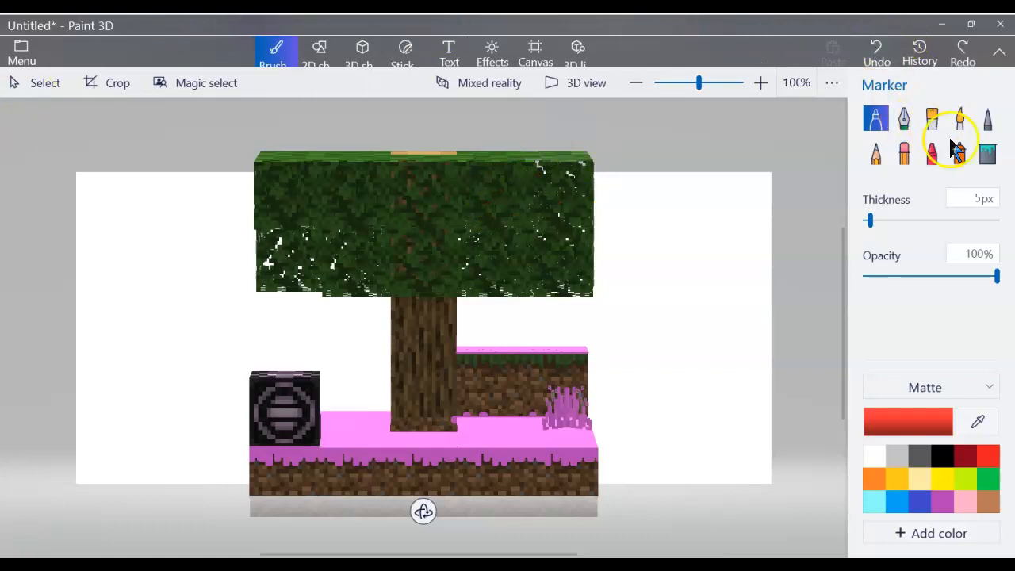
{"action": "left_click", "coordinate": [987, 153]}
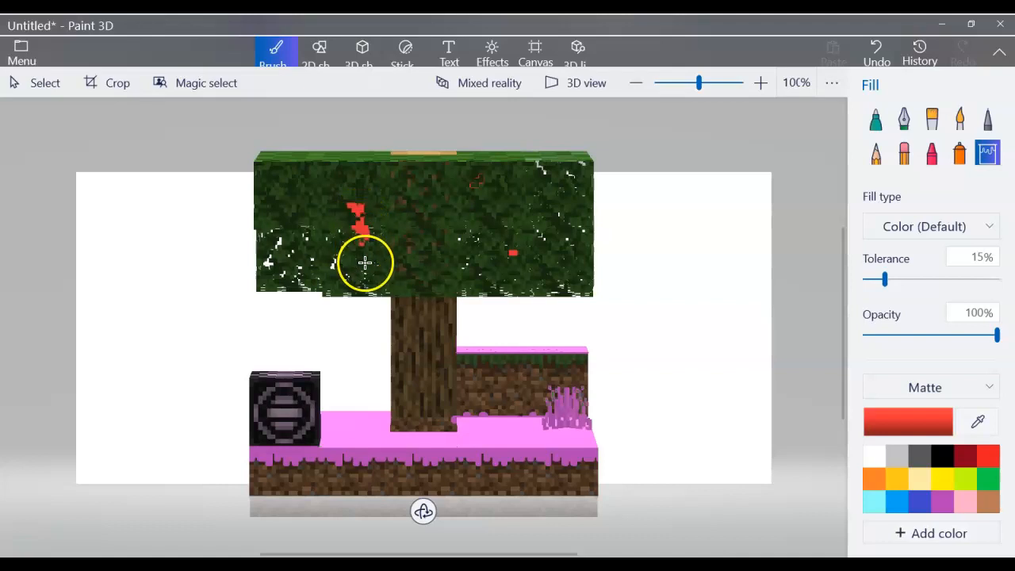
{"action": "left_click_drag", "start_coordinate": [364, 261], "coordinate": [297, 194]}
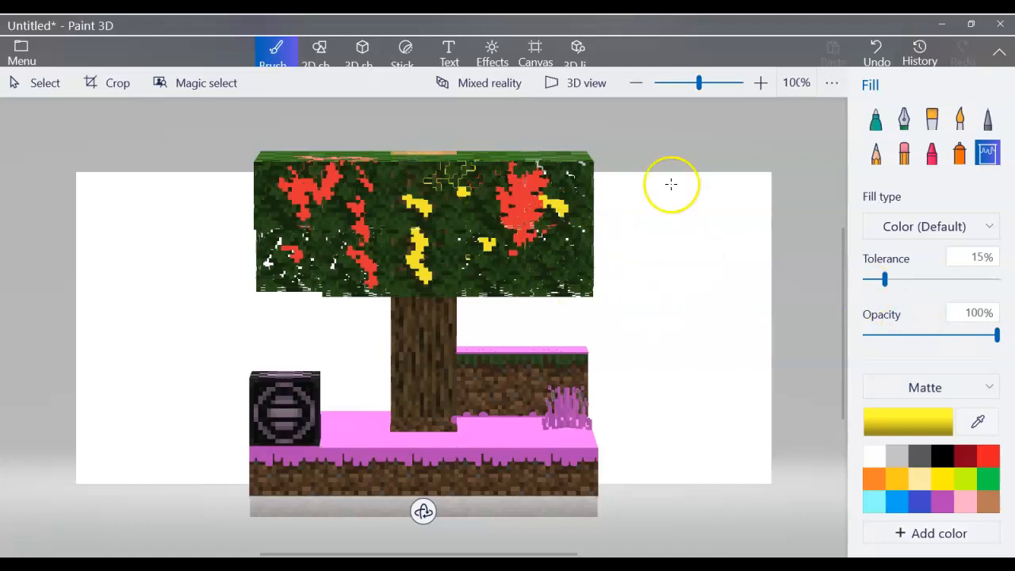
{"action": "mouse_move", "coordinate": [554, 154]}
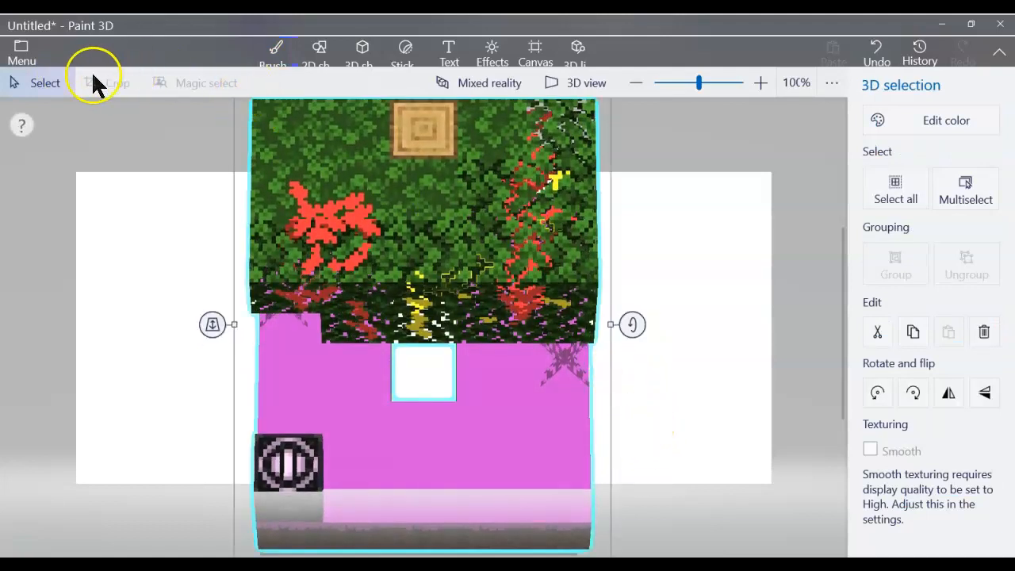
- Select the scene model and fill leaf patches on the canopy top orange
{"action": "left_click", "coordinate": [275, 51]}
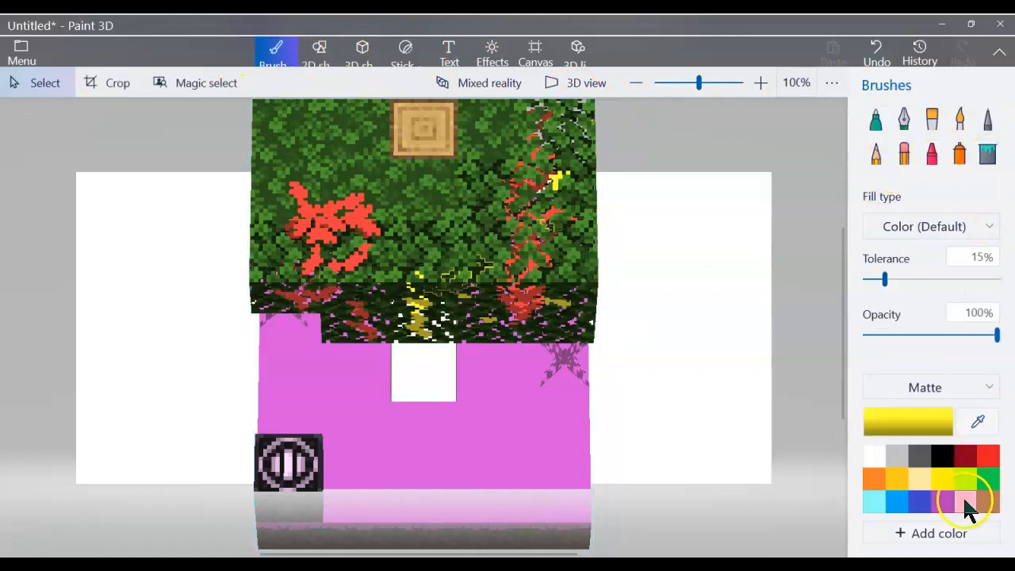
{"action": "left_click", "coordinate": [417, 191]}
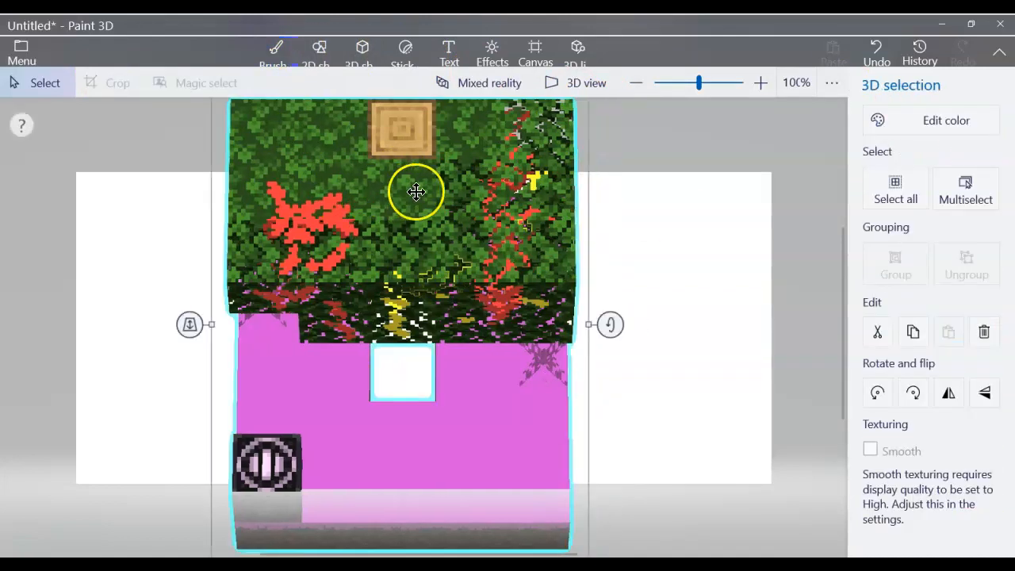
{"action": "mouse_move", "coordinate": [275, 48]}
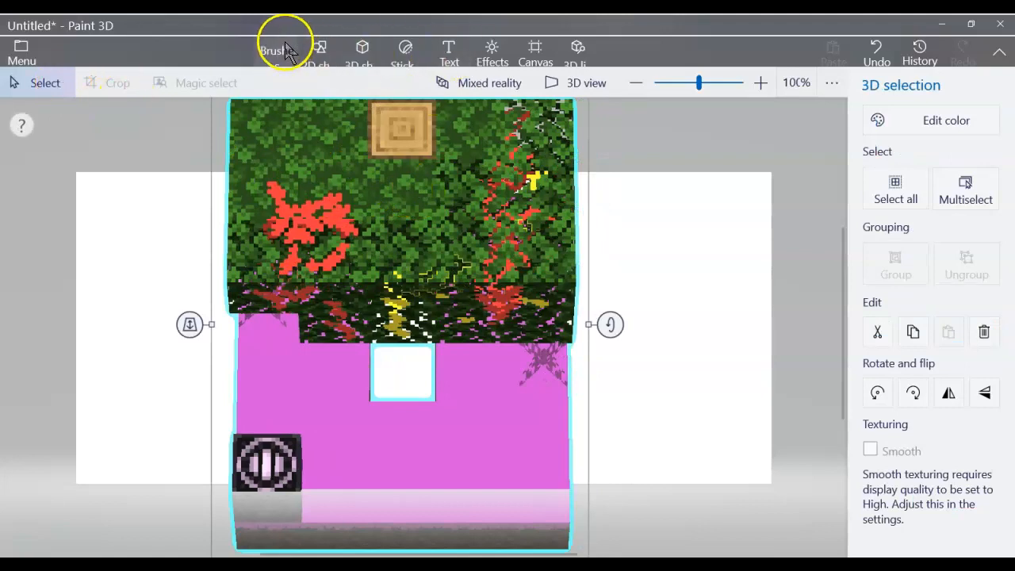
{"action": "left_click", "coordinate": [271, 52]}
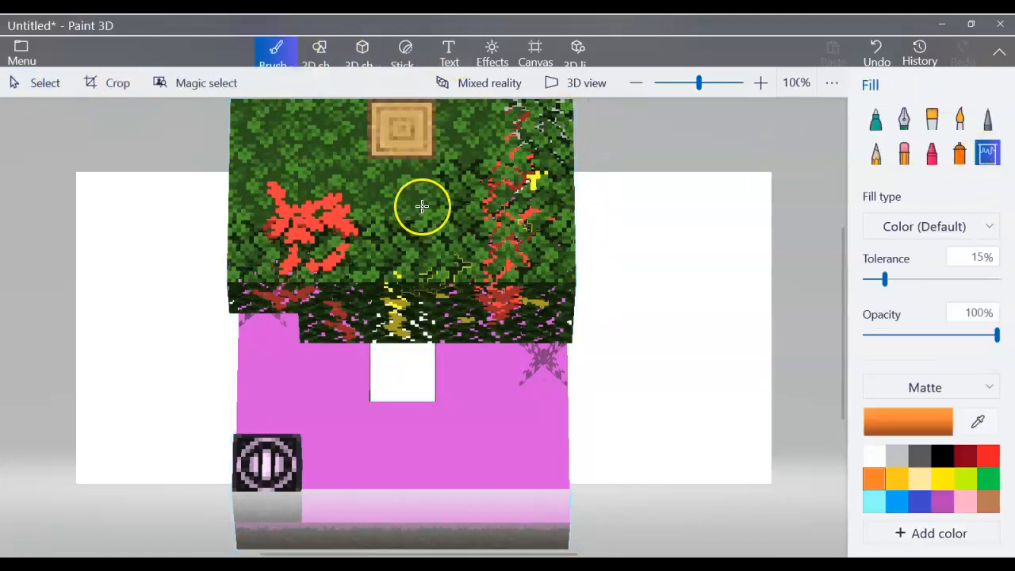
{"action": "left_click", "coordinate": [420, 206]}
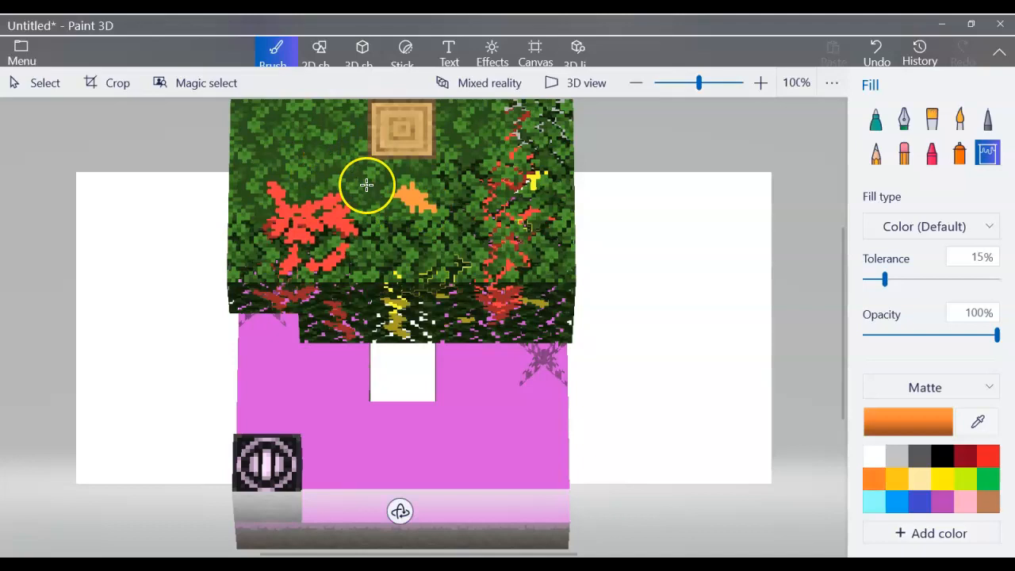
{"action": "left_click", "coordinate": [366, 187]}
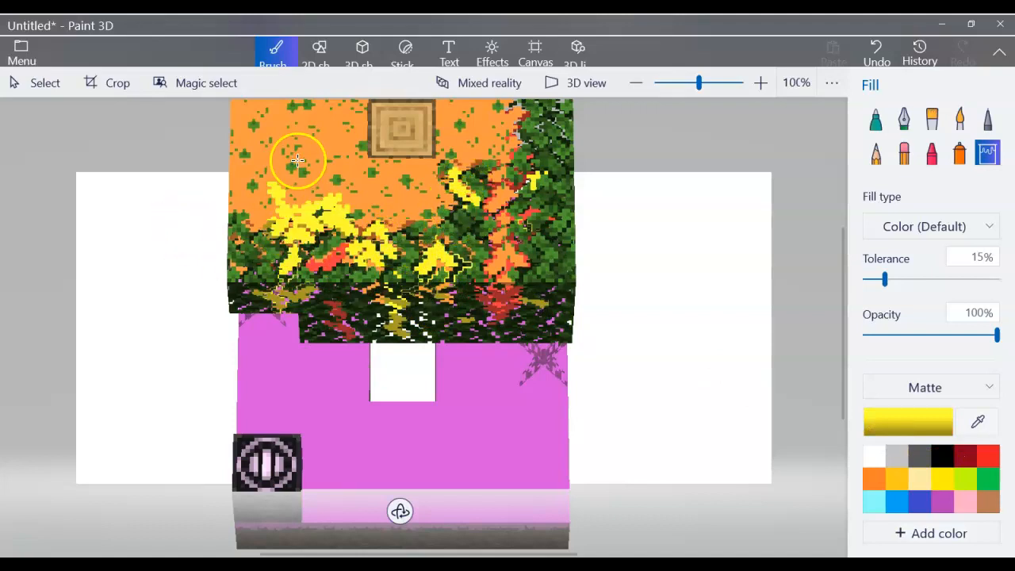
- Try a yellow fill on the canopy, then undo the yellow and red fills
{"action": "left_click", "coordinate": [297, 158]}
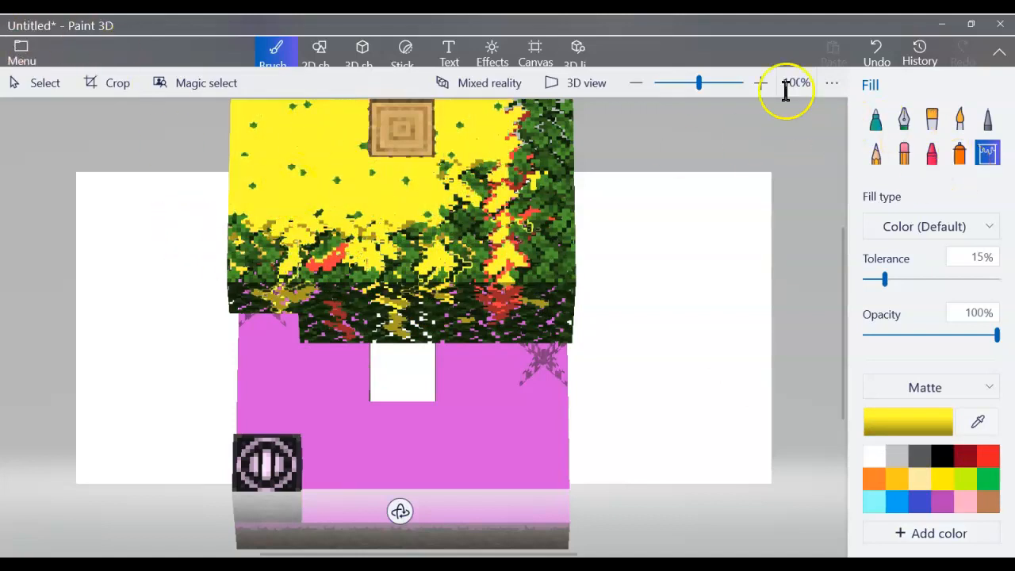
{"action": "left_click", "coordinate": [875, 48]}
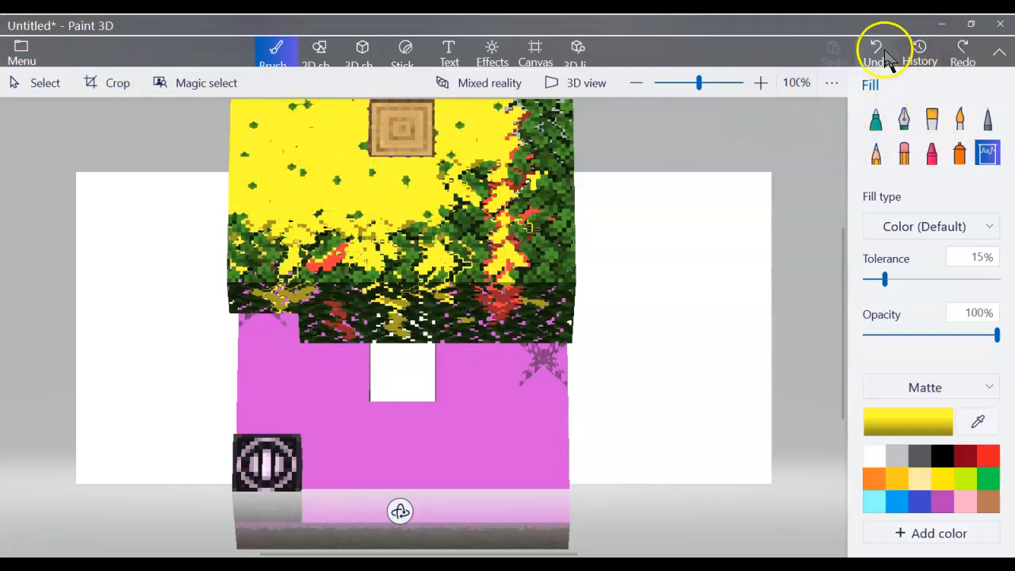
{"action": "left_click", "coordinate": [875, 51]}
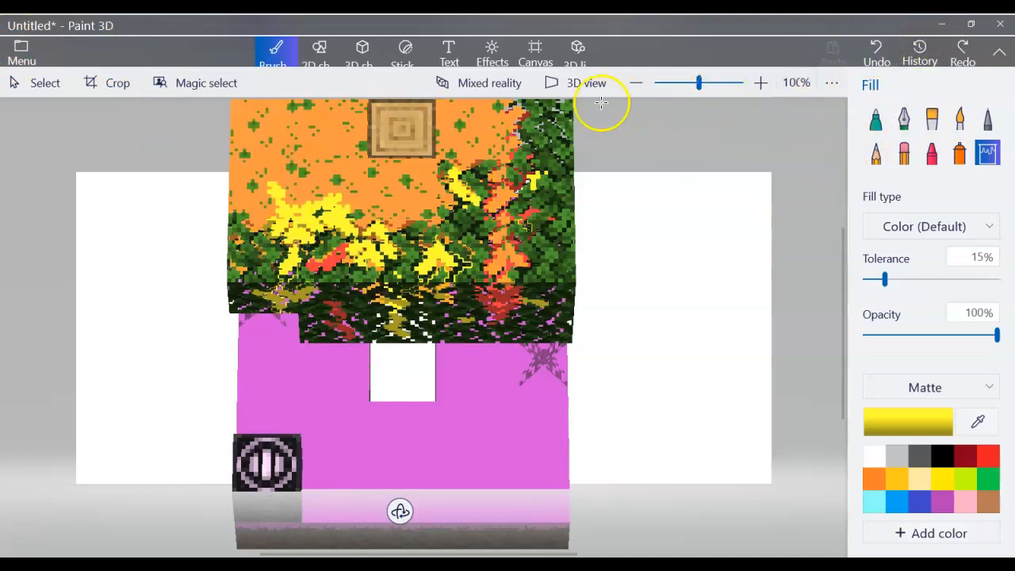
{"action": "mouse_move", "coordinate": [555, 268]}
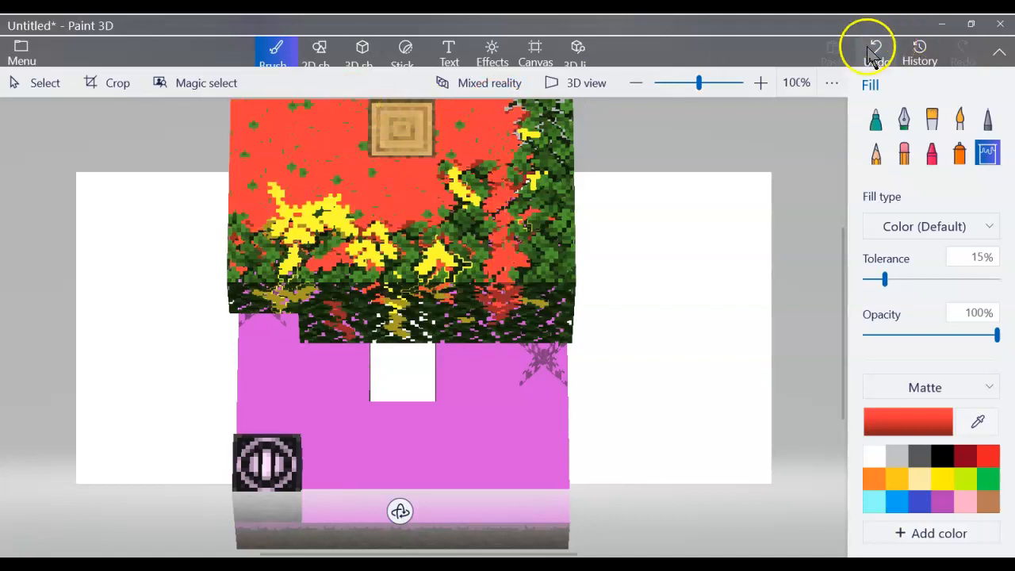
{"action": "left_click", "coordinate": [875, 49]}
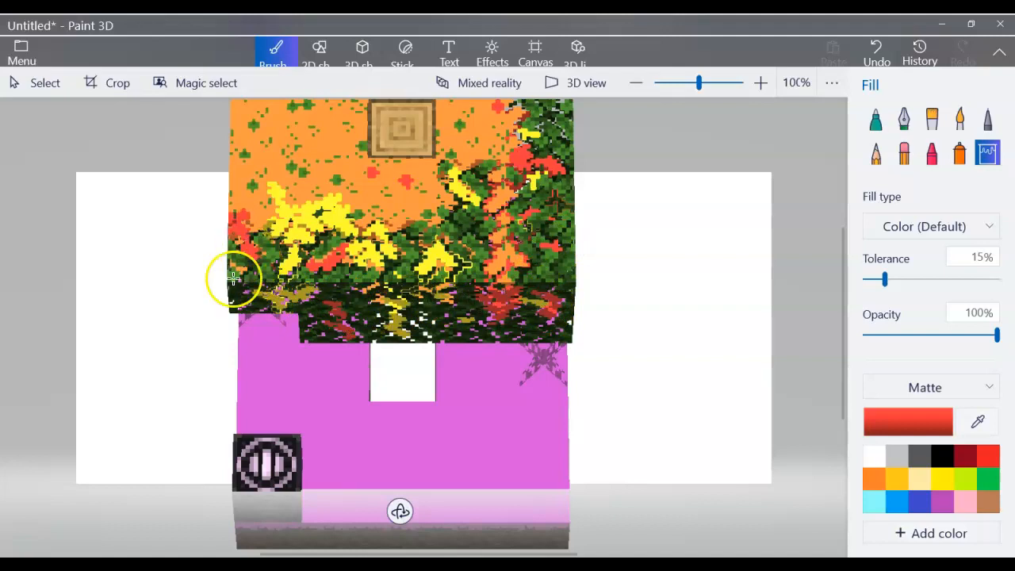
{"action": "mouse_move", "coordinate": [236, 299]}
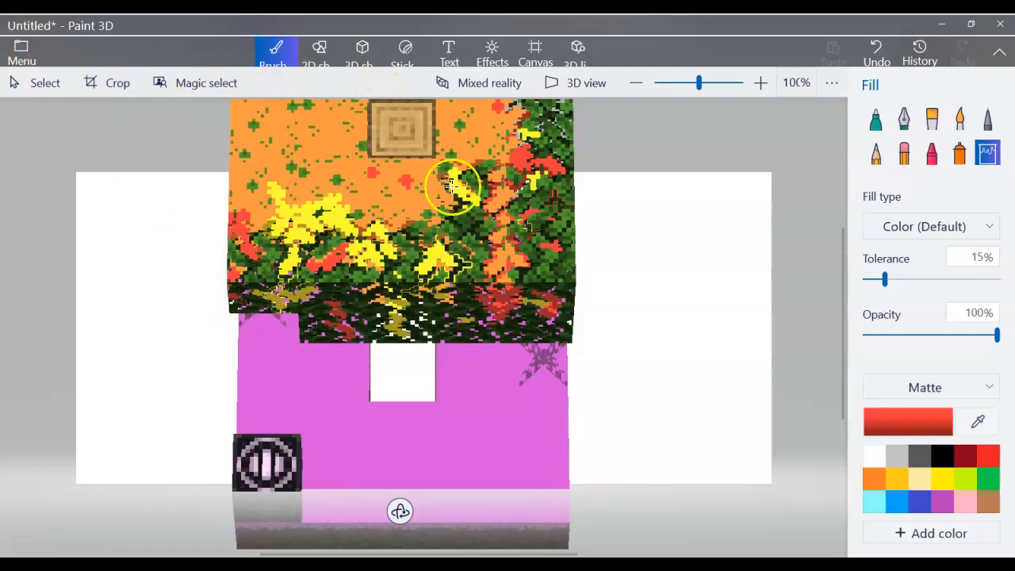
{"action": "mouse_move", "coordinate": [23, 88]}
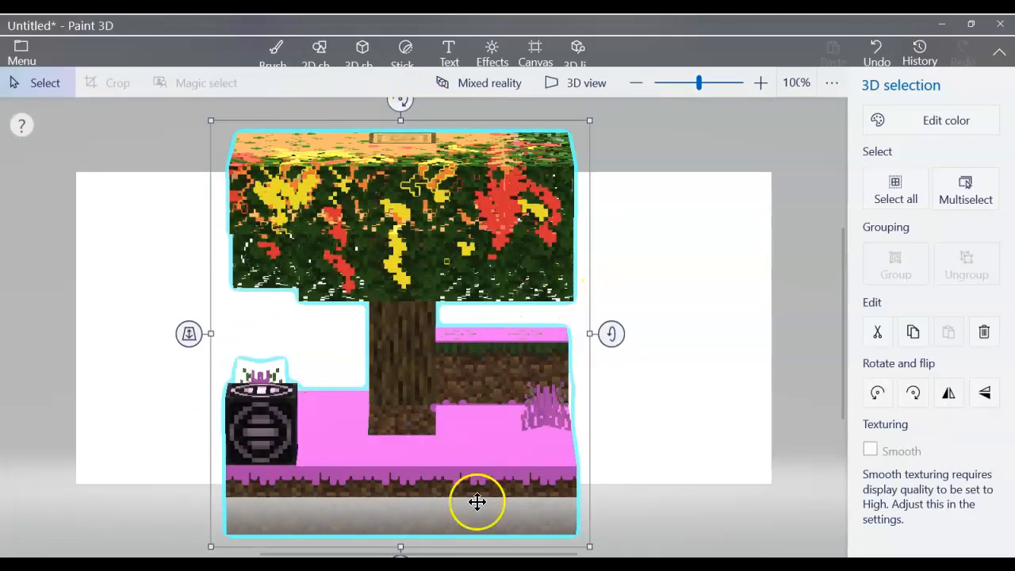
{"action": "mouse_move", "coordinate": [415, 520]}
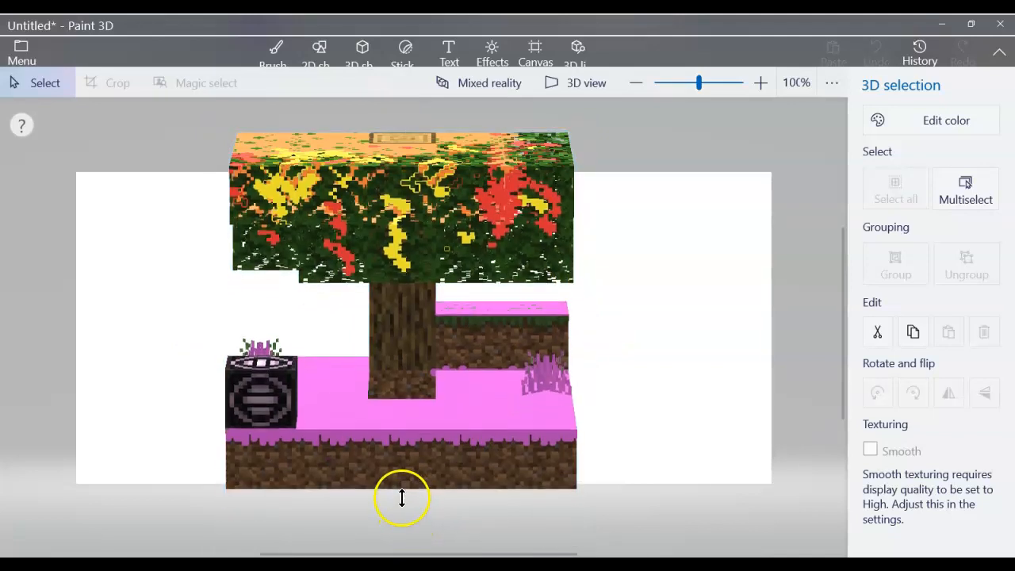
- Select the model and tilt it around its horizontal axis to show another canopy side
{"action": "left_click", "coordinate": [273, 51]}
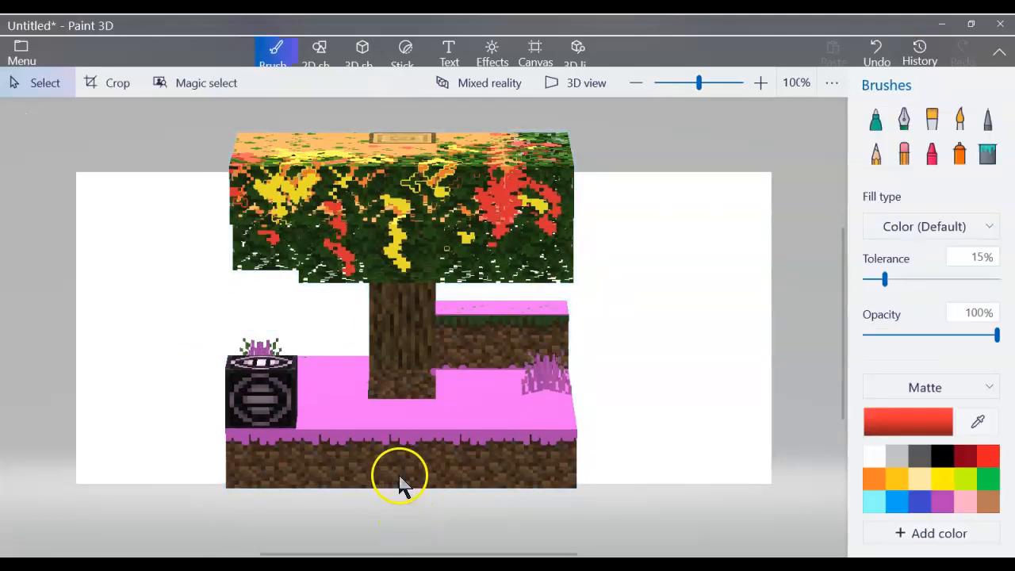
{"action": "left_click_drag", "start_coordinate": [400, 476], "coordinate": [251, 512]}
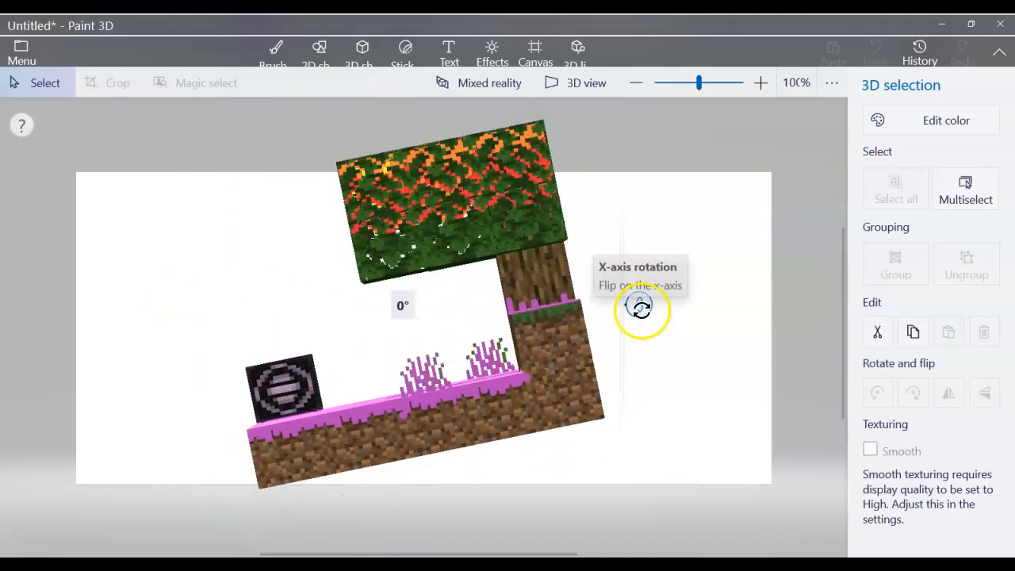
{"action": "left_click", "coordinate": [894, 189]}
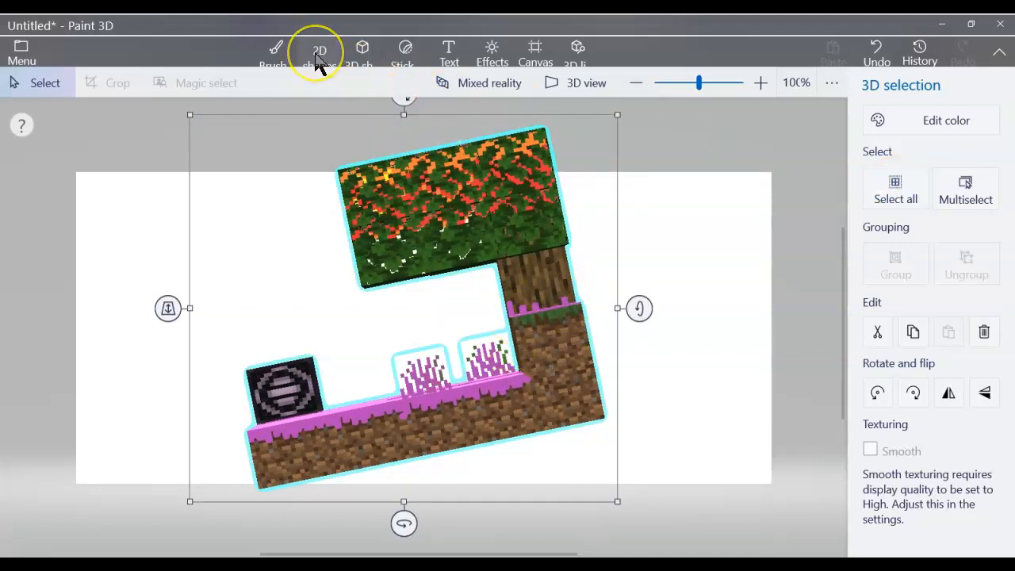
{"action": "left_click", "coordinate": [319, 51]}
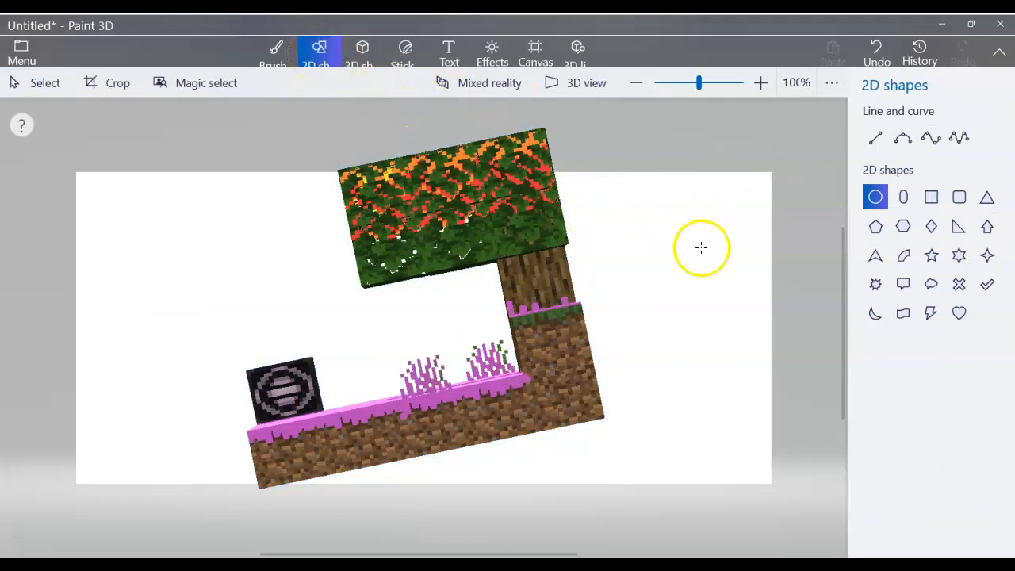
{"action": "mouse_move", "coordinate": [331, 101]}
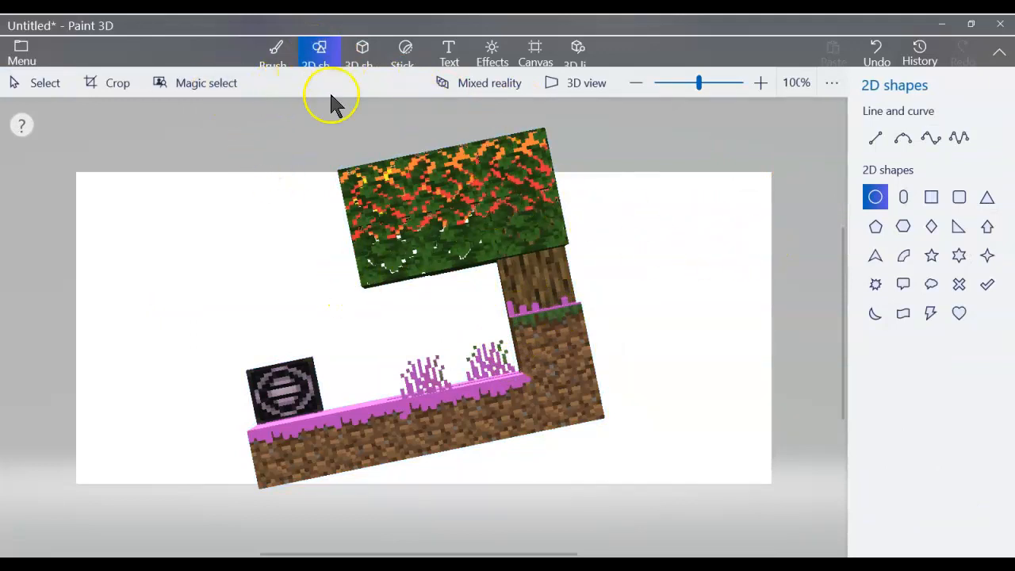
- With the Fill brush, add yellow leaf patches to this side of the canopy
{"action": "left_click", "coordinate": [276, 53]}
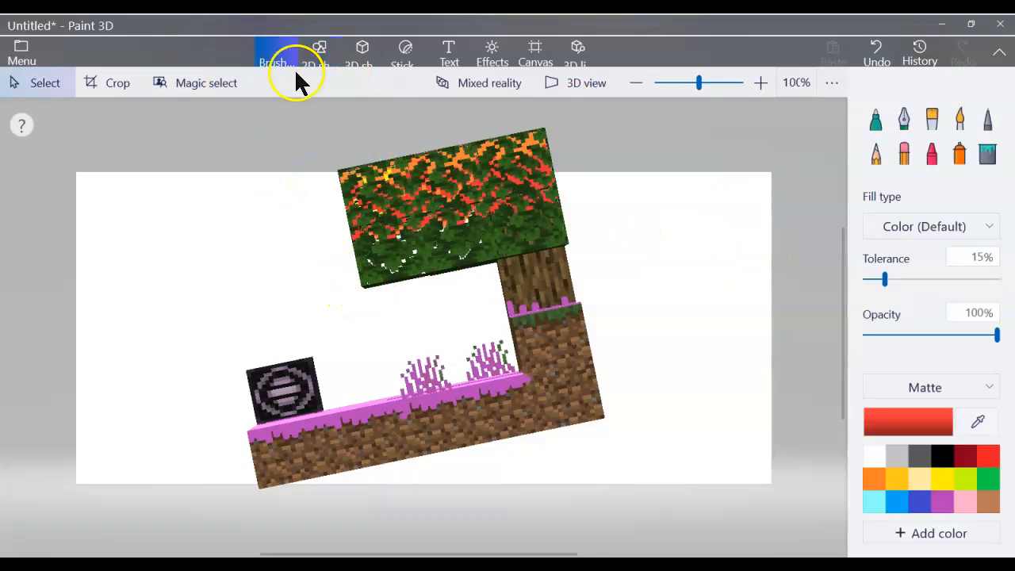
{"action": "left_click", "coordinate": [987, 153]}
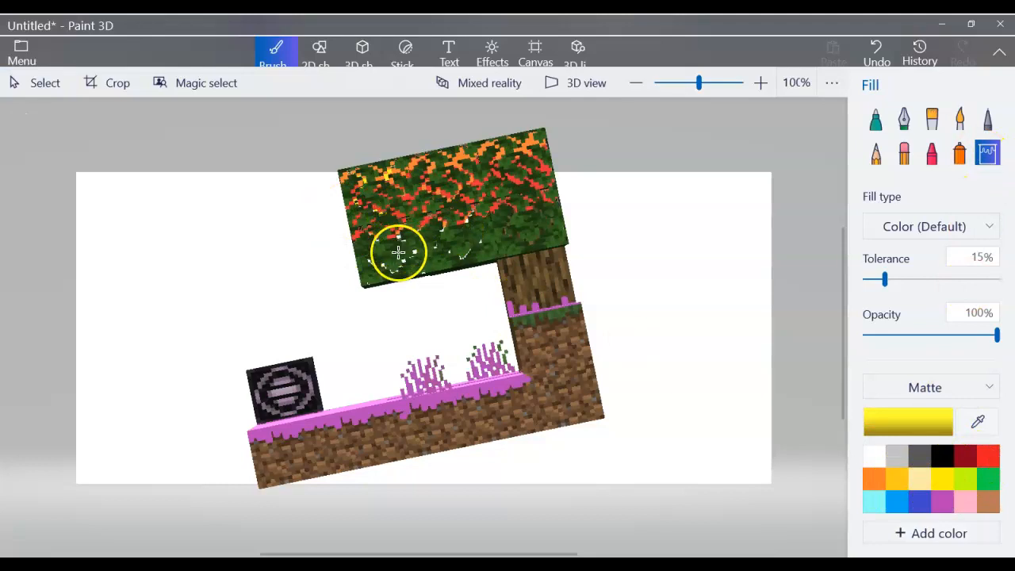
{"action": "mouse_move", "coordinate": [459, 254]}
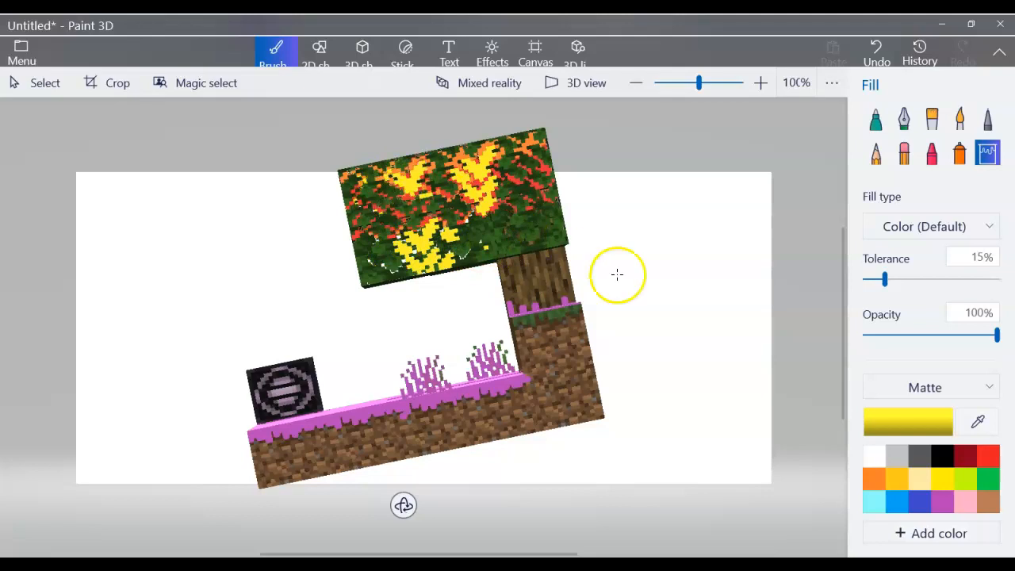
{"action": "left_click", "coordinate": [579, 228]}
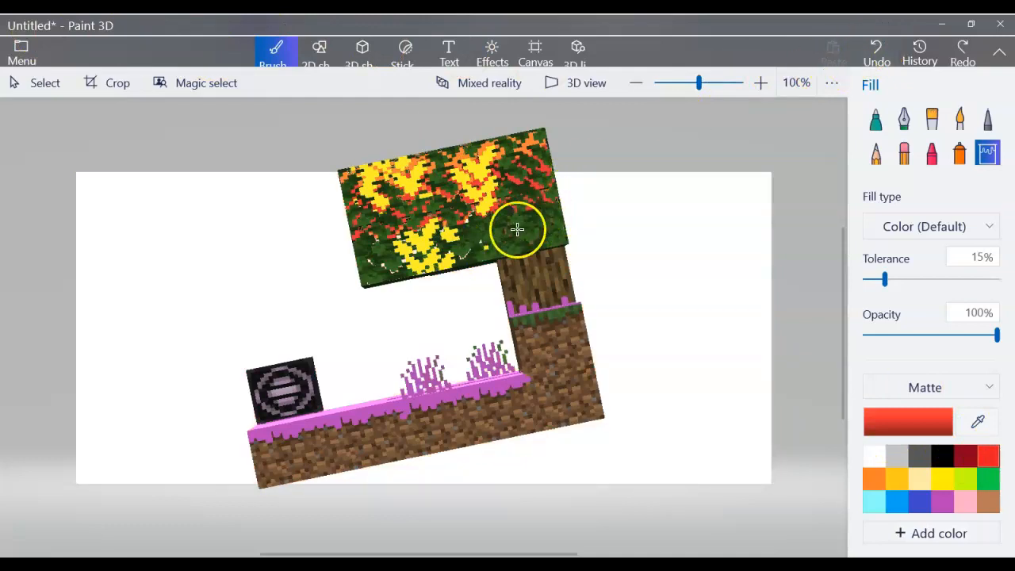
{"action": "mouse_move", "coordinate": [514, 230]}
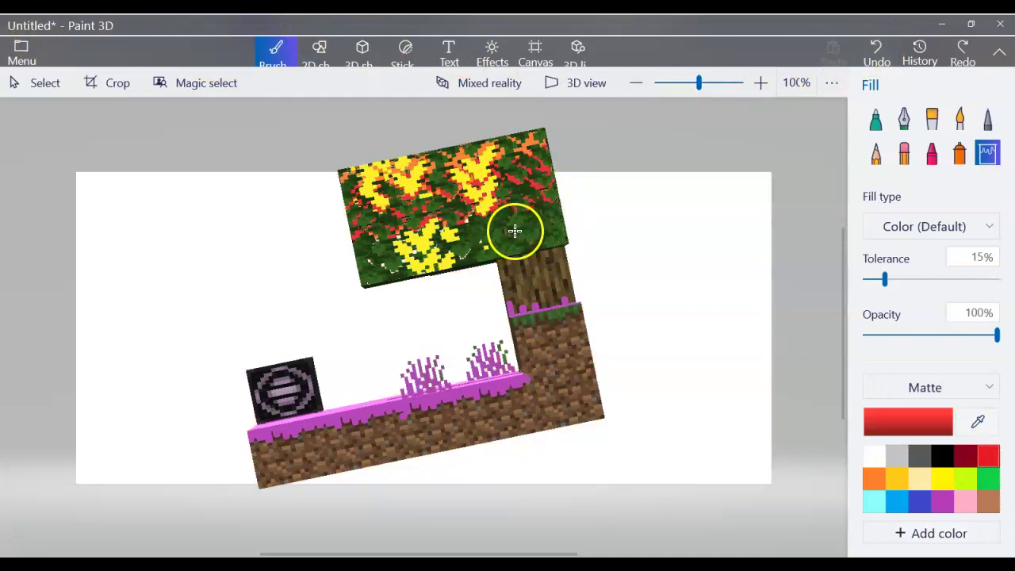
{"action": "mouse_move", "coordinate": [505, 221]}
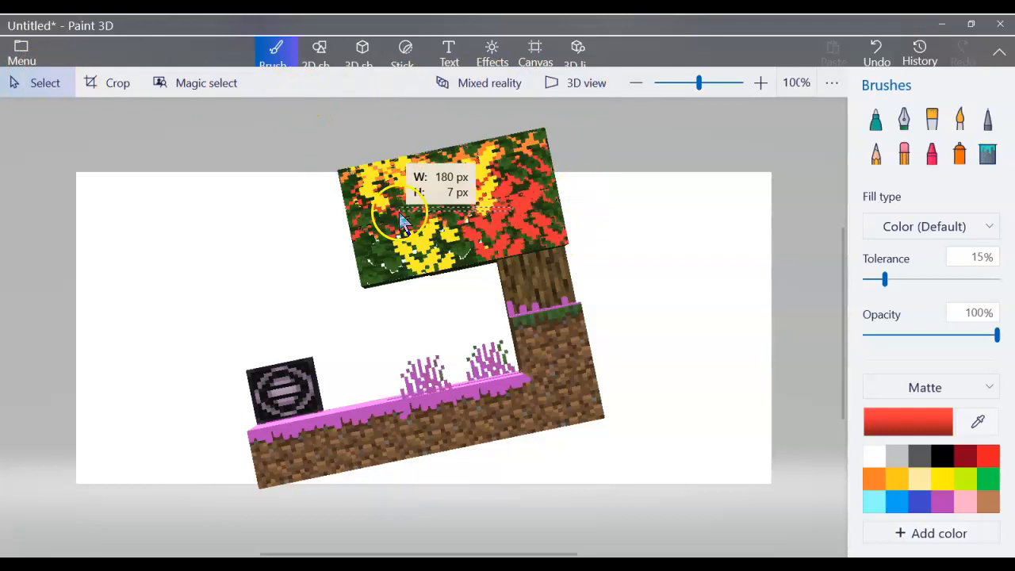
{"action": "left_click", "coordinate": [36, 83]}
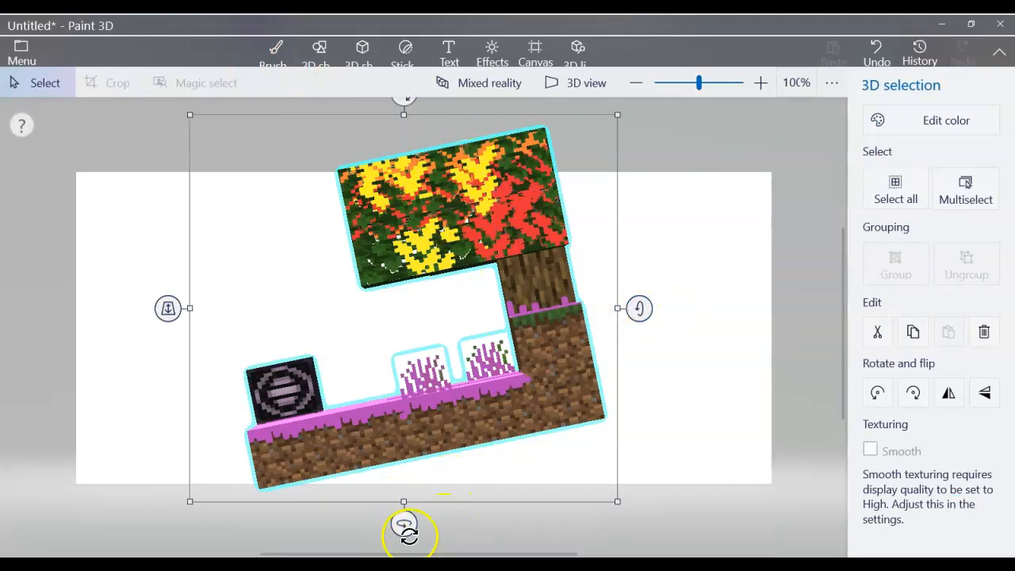
- Rotate the tree scene to show its back, then select yellow and the Fill tool
{"action": "left_click_drag", "start_coordinate": [404, 527], "coordinate": [249, 520]}
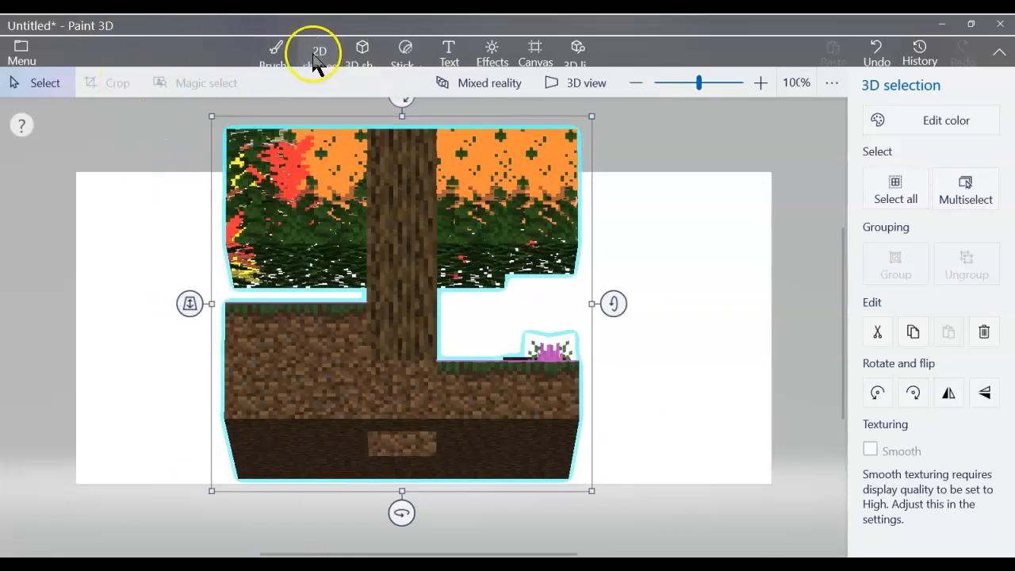
{"action": "left_click", "coordinate": [275, 52]}
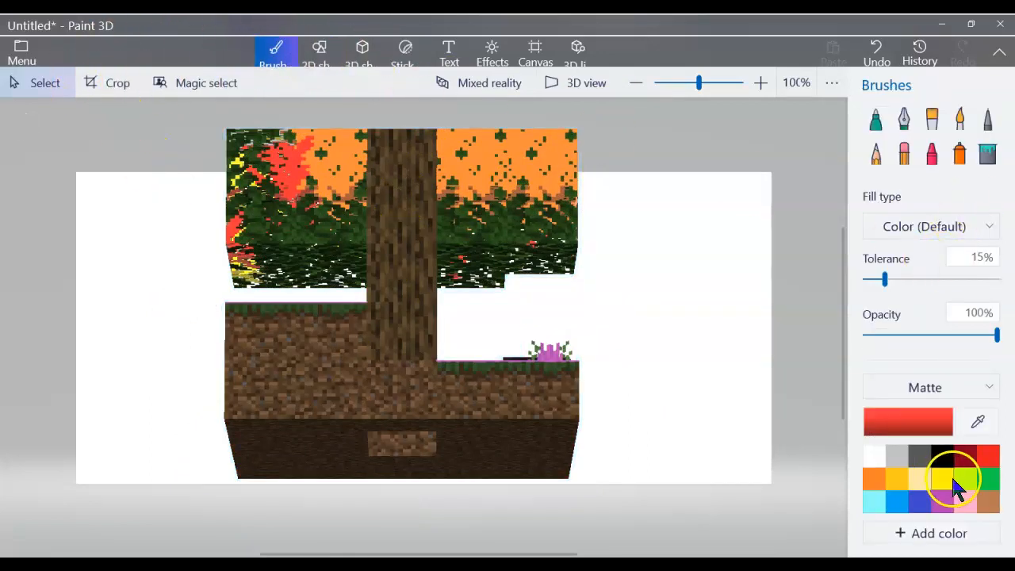
{"action": "left_click", "coordinate": [951, 478]}
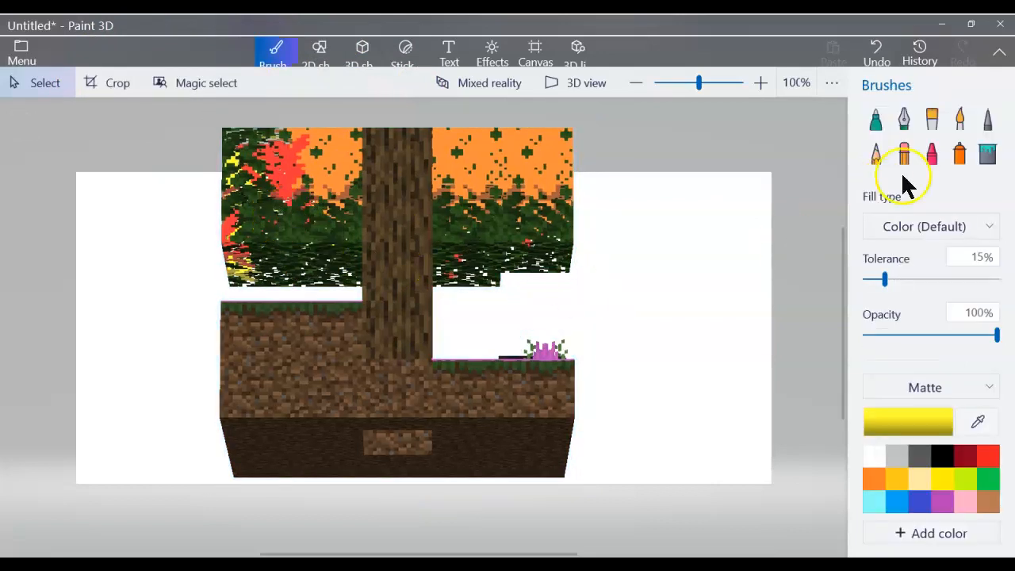
{"action": "left_click", "coordinate": [987, 153]}
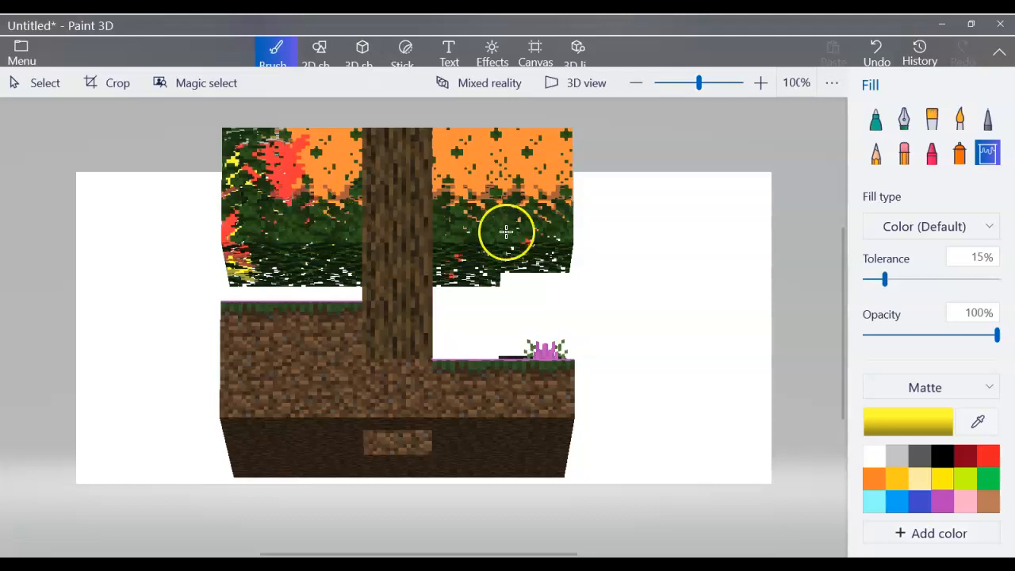
{"action": "mouse_move", "coordinate": [491, 214]}
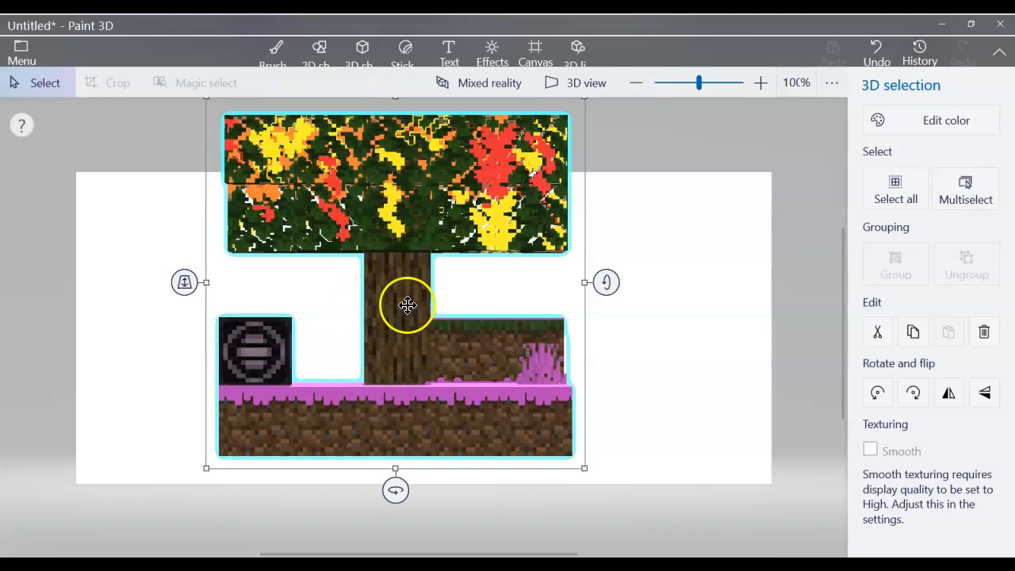
- Choose green with the Fill bucket and fill the trunk and dirt blocks
{"action": "left_click", "coordinate": [277, 50]}
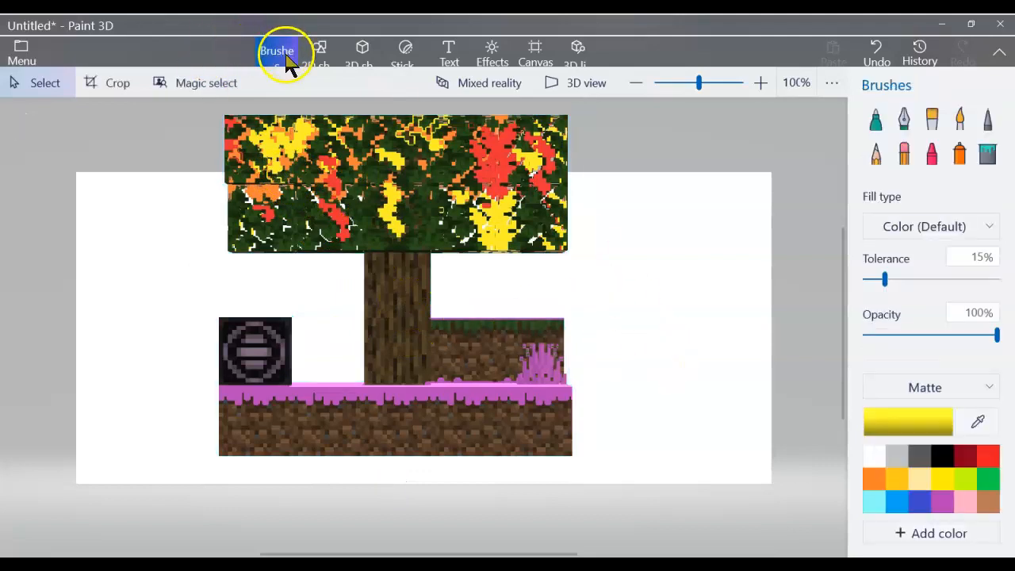
{"action": "left_click", "coordinate": [987, 478]}
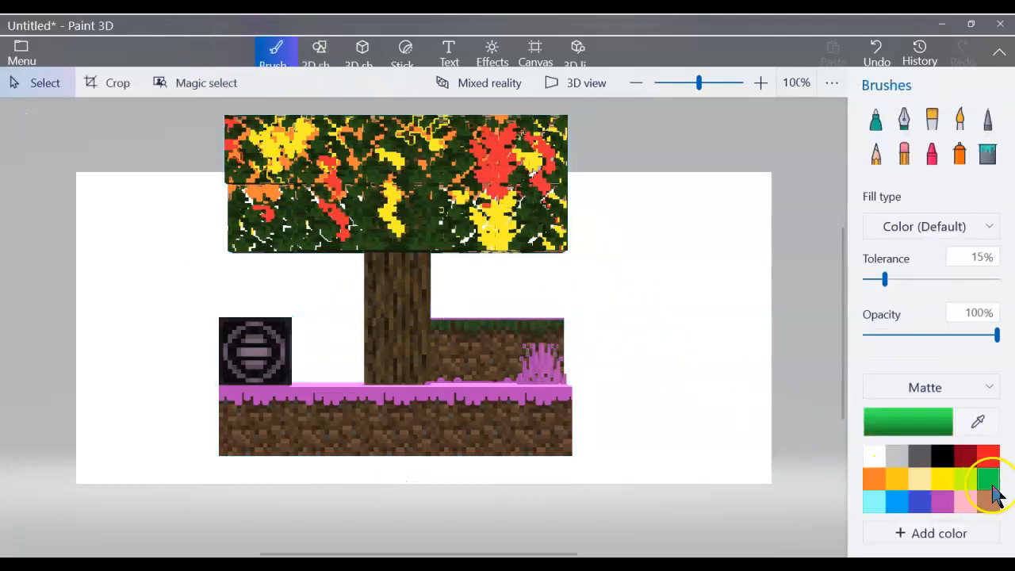
{"action": "left_click", "coordinate": [297, 208]}
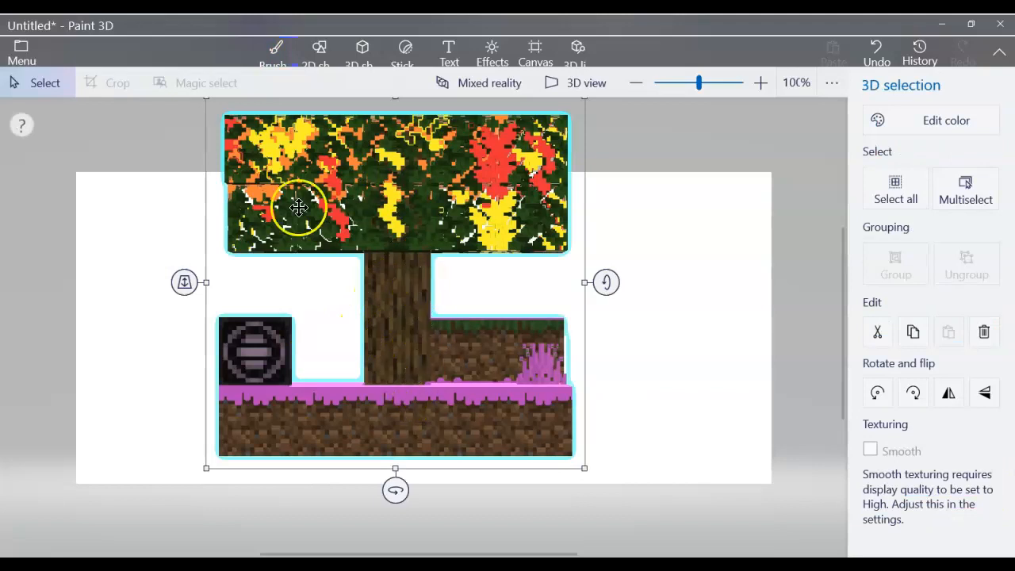
{"action": "left_click", "coordinate": [276, 47]}
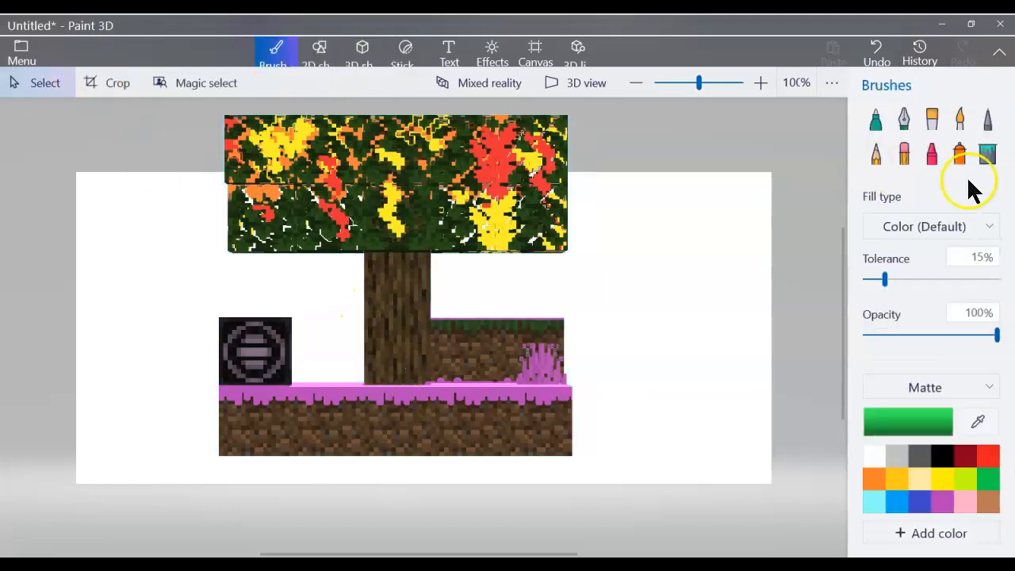
{"action": "left_click", "coordinate": [987, 153]}
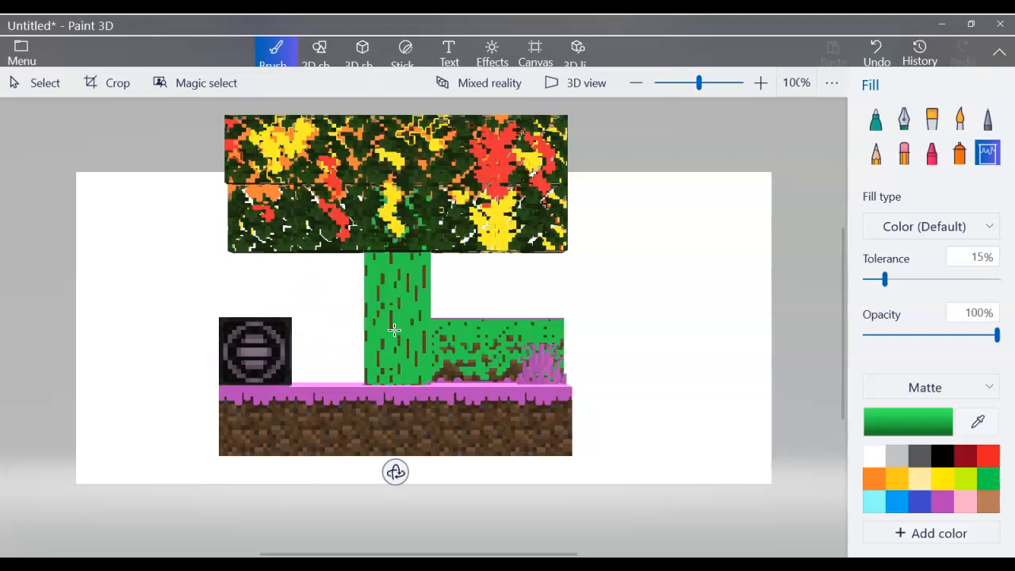
{"action": "mouse_move", "coordinate": [452, 373]}
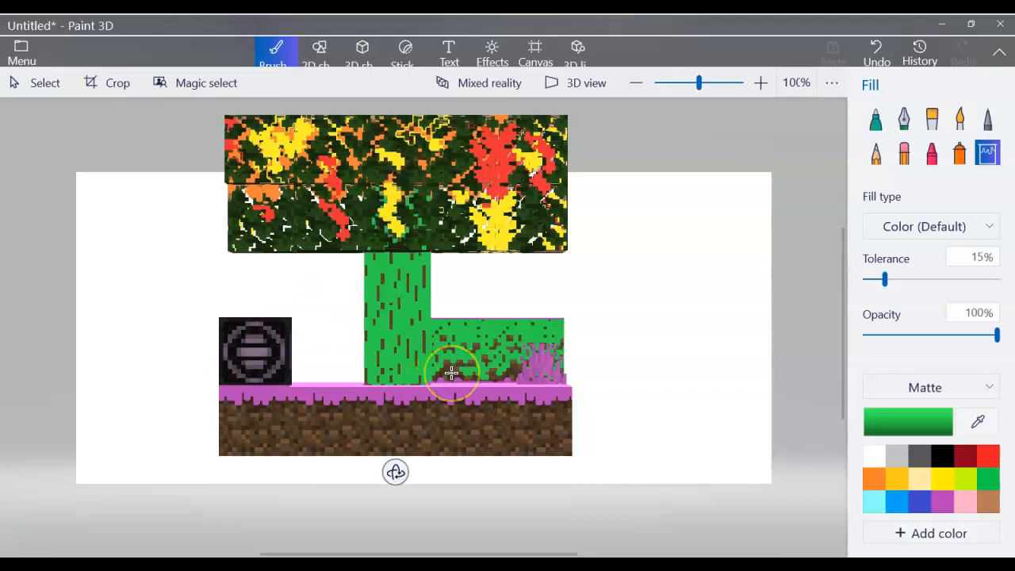
{"action": "left_click", "coordinate": [452, 420]}
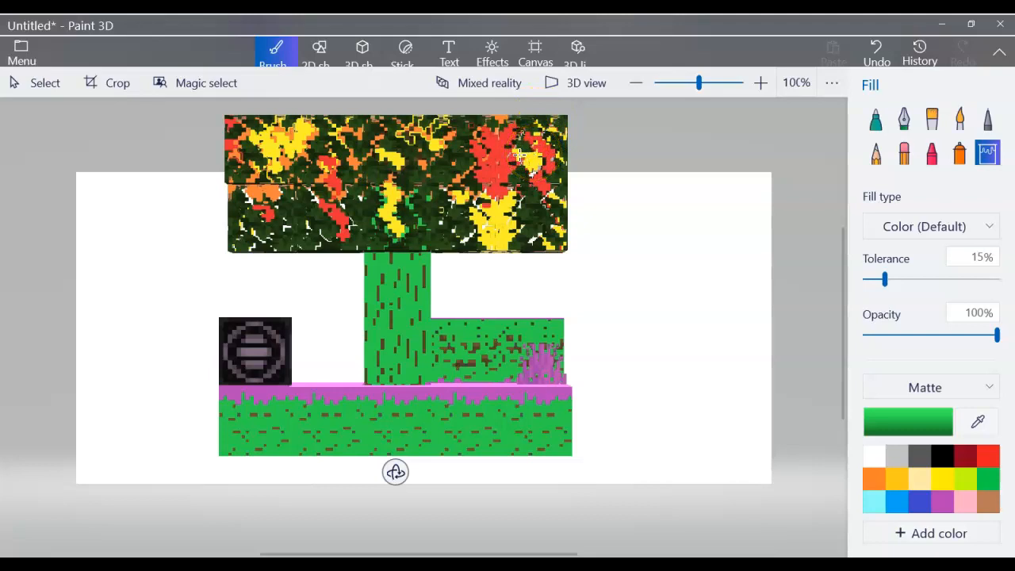
{"action": "mouse_move", "coordinate": [444, 119]}
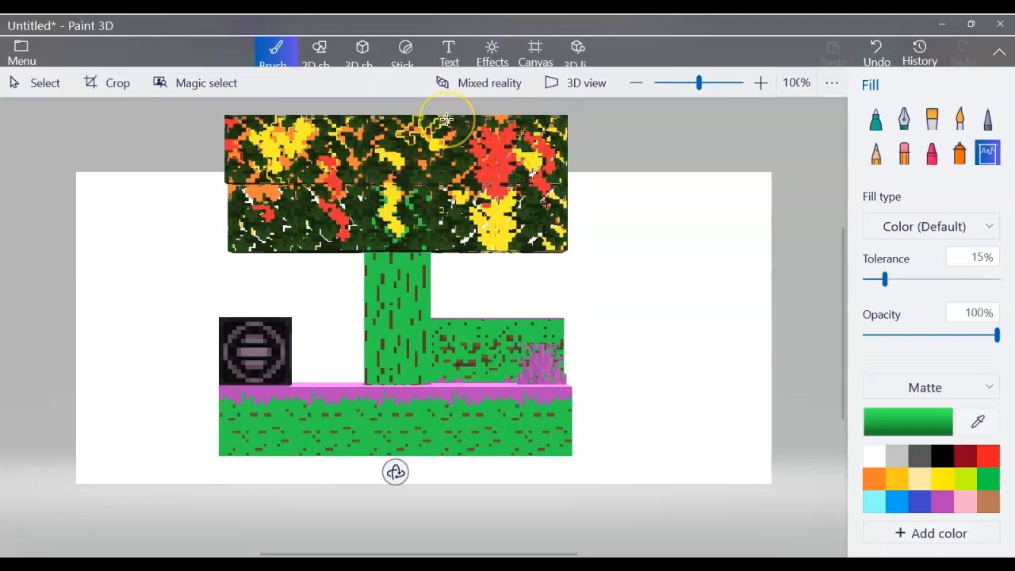
{"action": "mouse_move", "coordinate": [809, 247]}
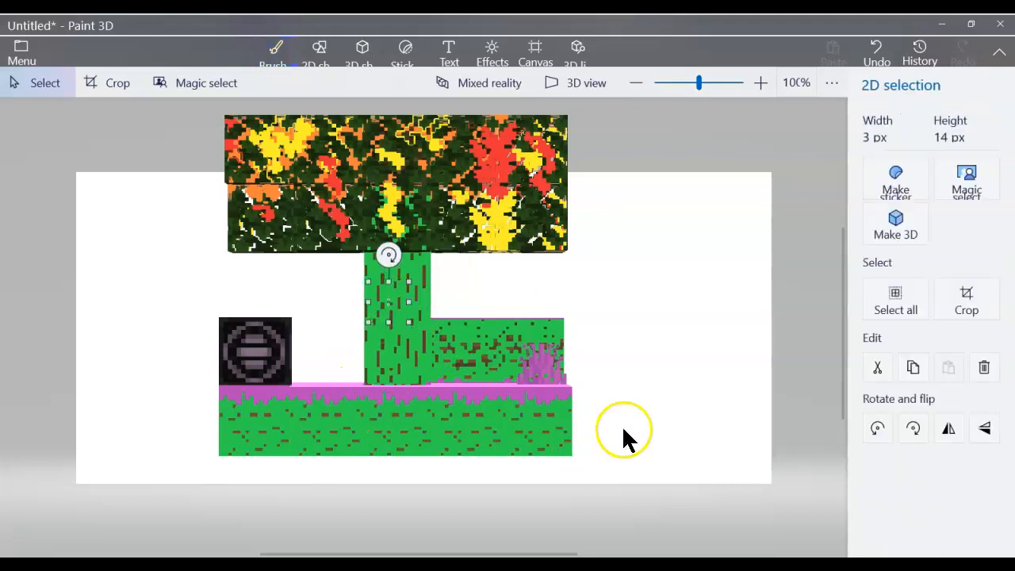
{"action": "left_click", "coordinate": [895, 225]}
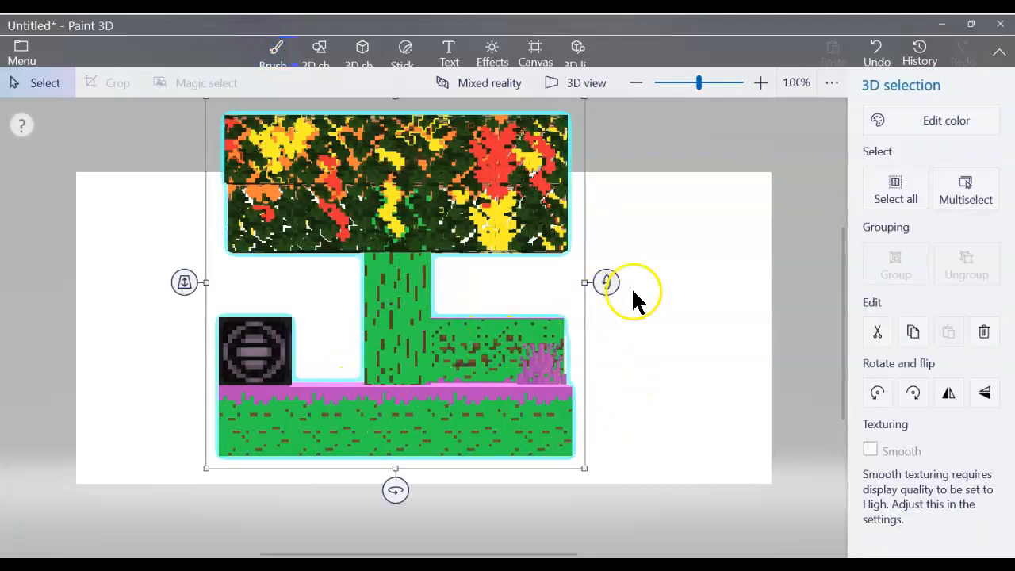
{"action": "left_click_drag", "start_coordinate": [395, 489], "coordinate": [572, 500]}
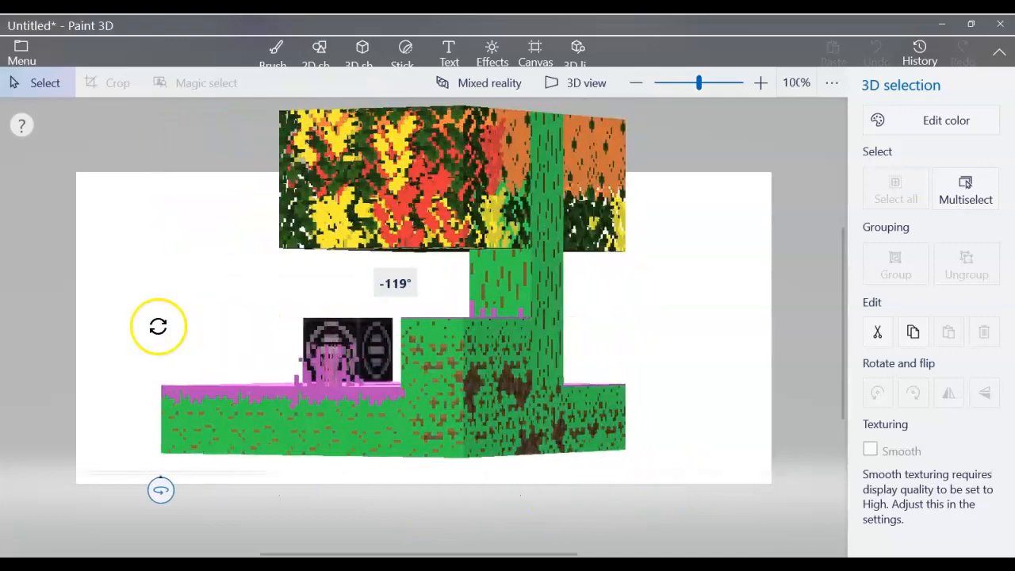
{"action": "left_click_drag", "start_coordinate": [159, 327], "coordinate": [329, 408]}
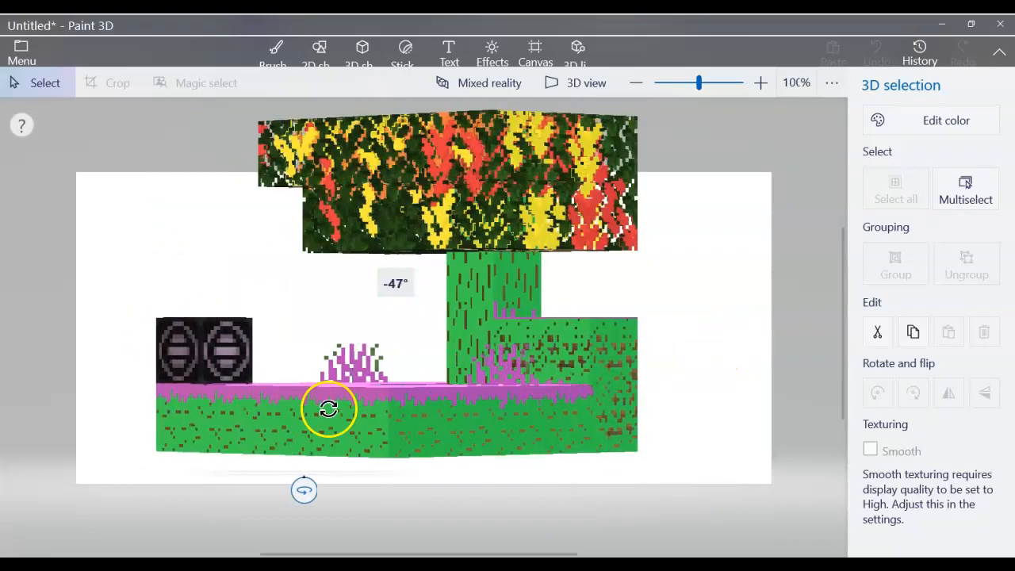
{"action": "left_click_drag", "start_coordinate": [329, 409], "coordinate": [413, 328]}
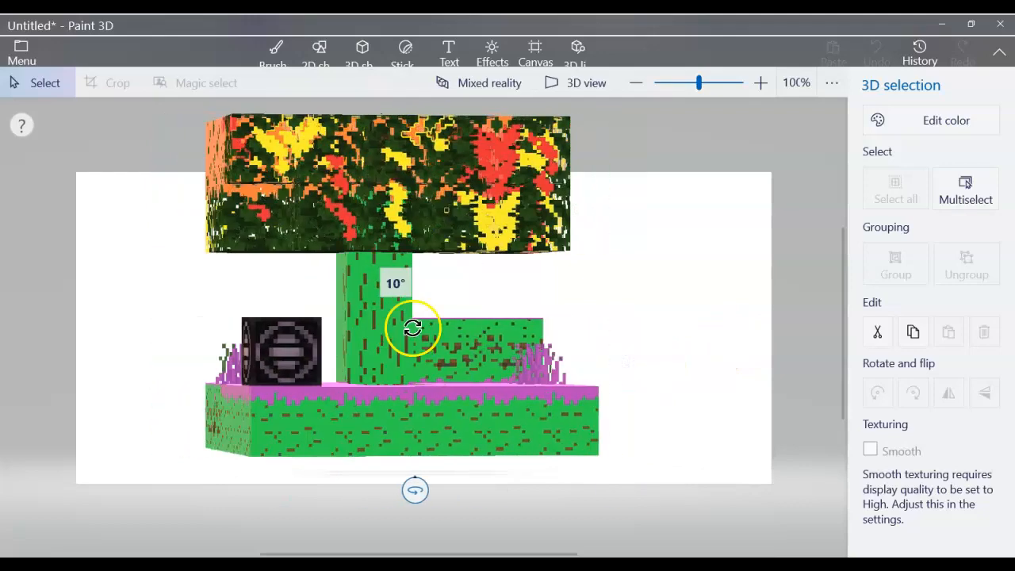
{"action": "left_click_drag", "start_coordinate": [412, 329], "coordinate": [622, 369]}
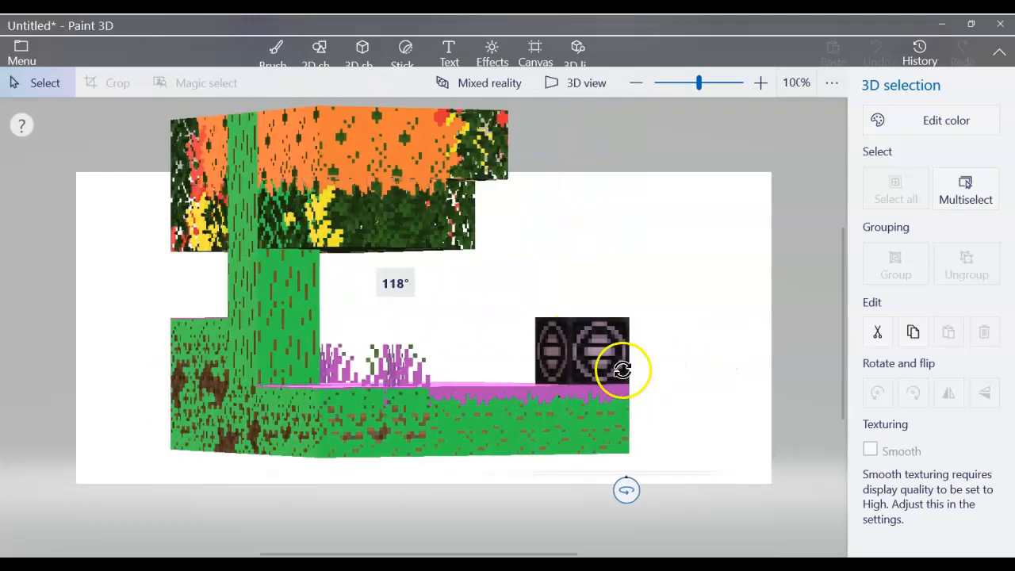
{"action": "left_click_drag", "start_coordinate": [622, 371], "coordinate": [364, 386]}
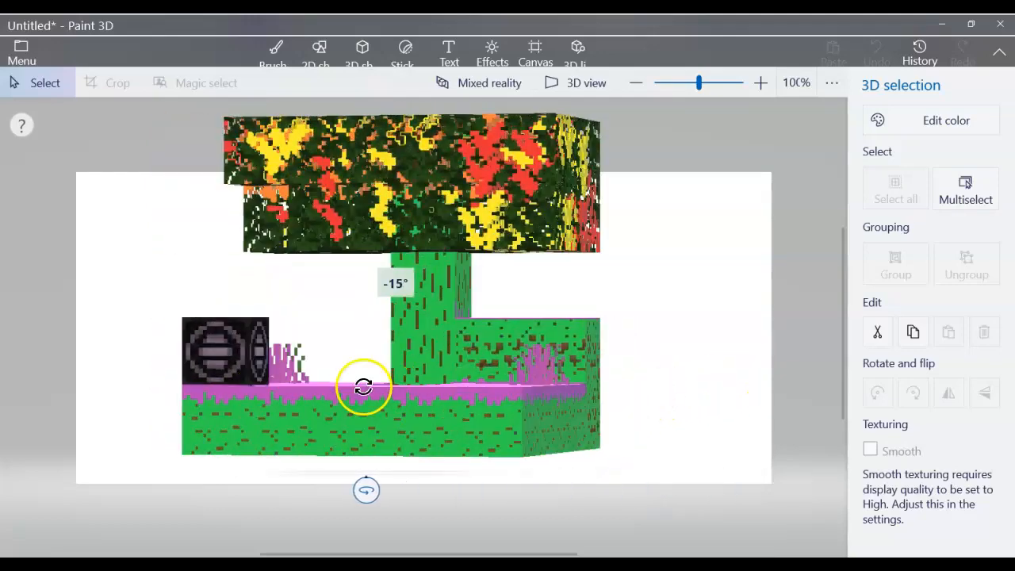
{"action": "left_click_drag", "start_coordinate": [363, 387], "coordinate": [470, 448]}
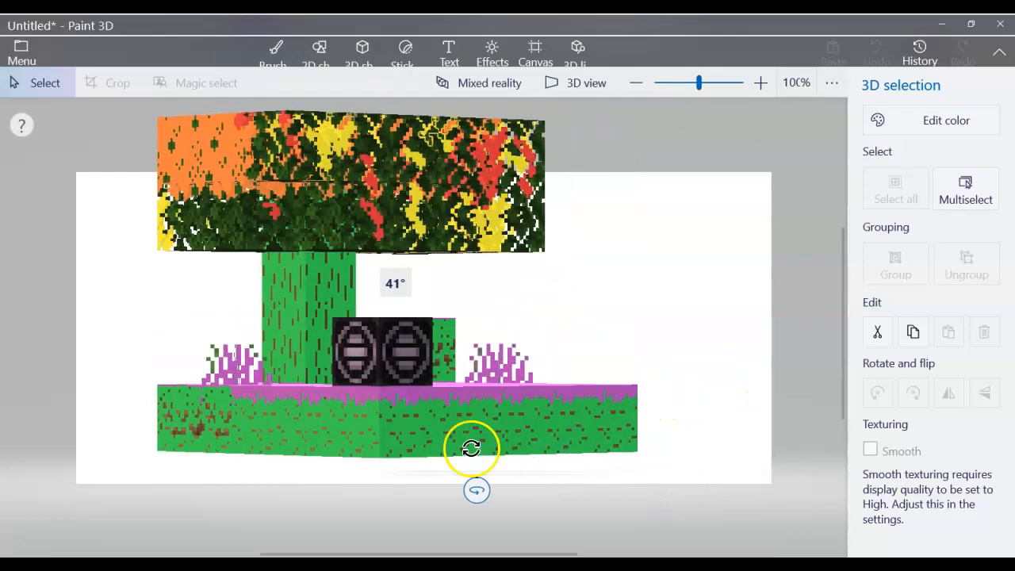
{"action": "left_click_drag", "start_coordinate": [471, 448], "coordinate": [412, 479]}
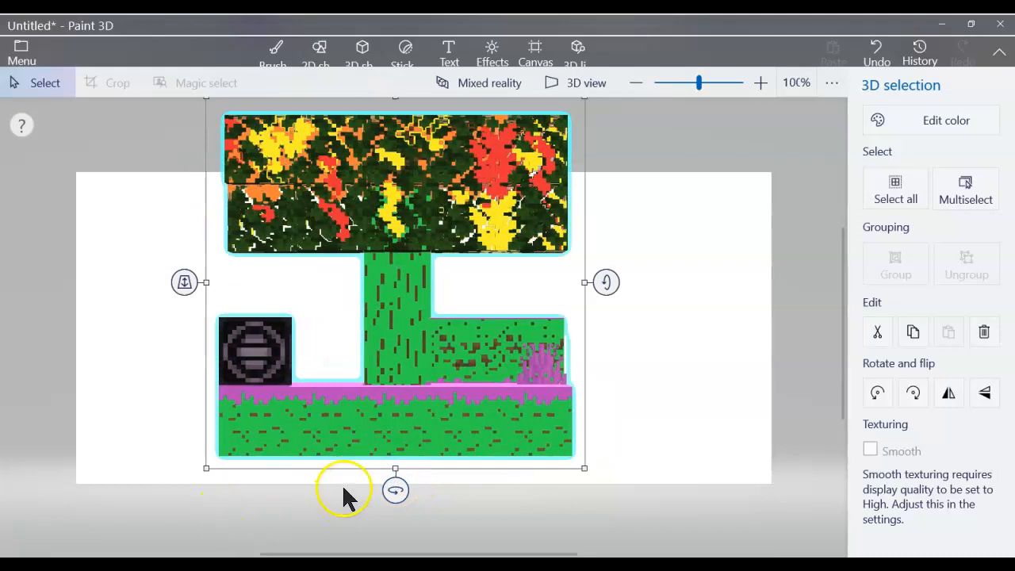
{"action": "mouse_move", "coordinate": [409, 418]}
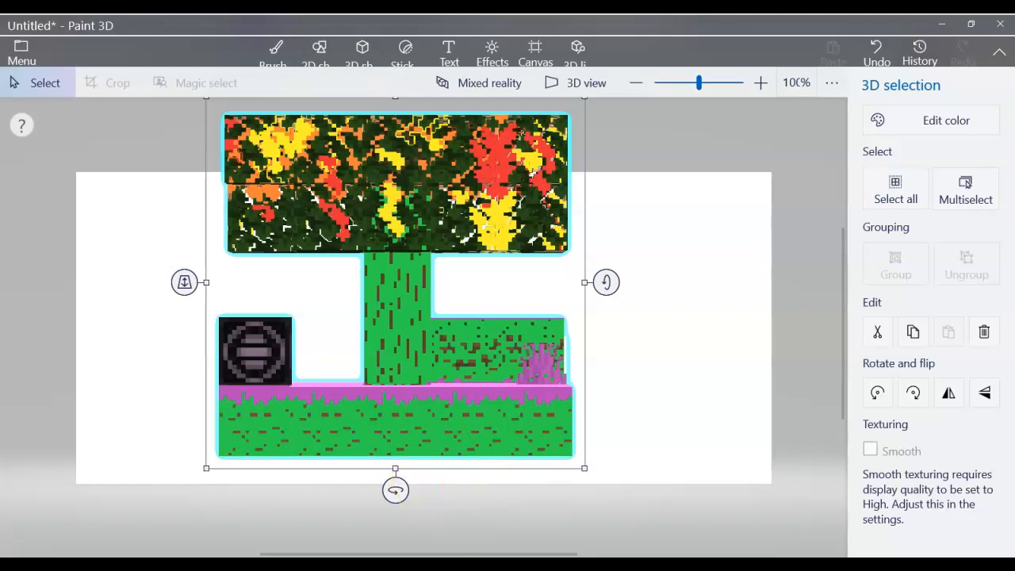
{"action": "mouse_move", "coordinate": [31, 539]}
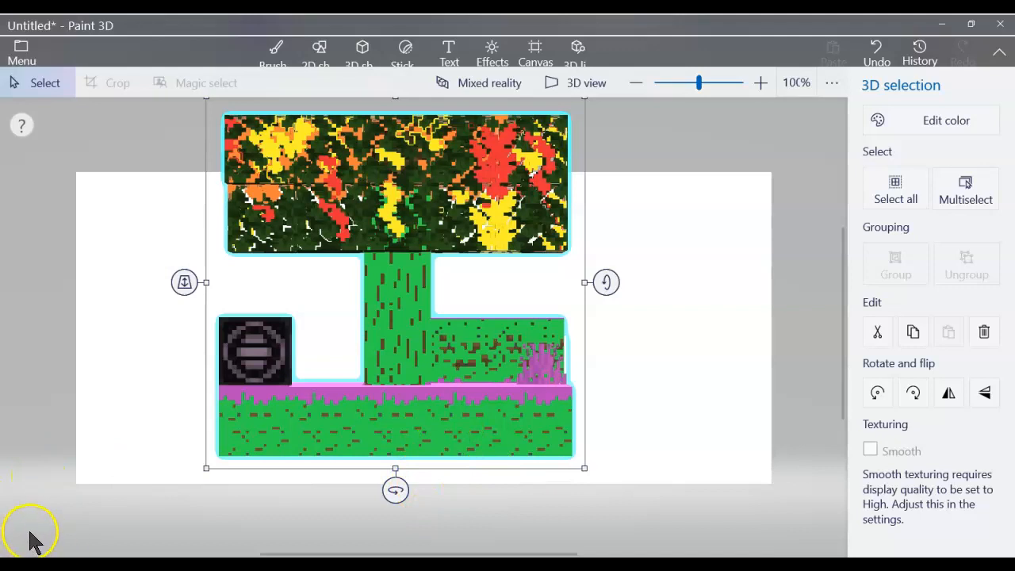